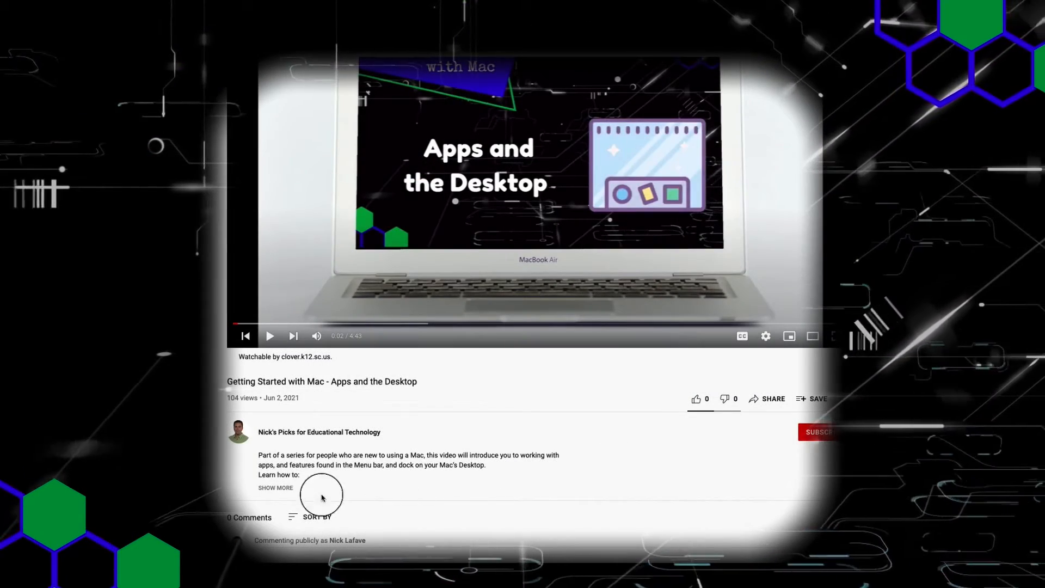
Expand the YouTube video description to reveal the chapter timestamps
left_click(275, 488)
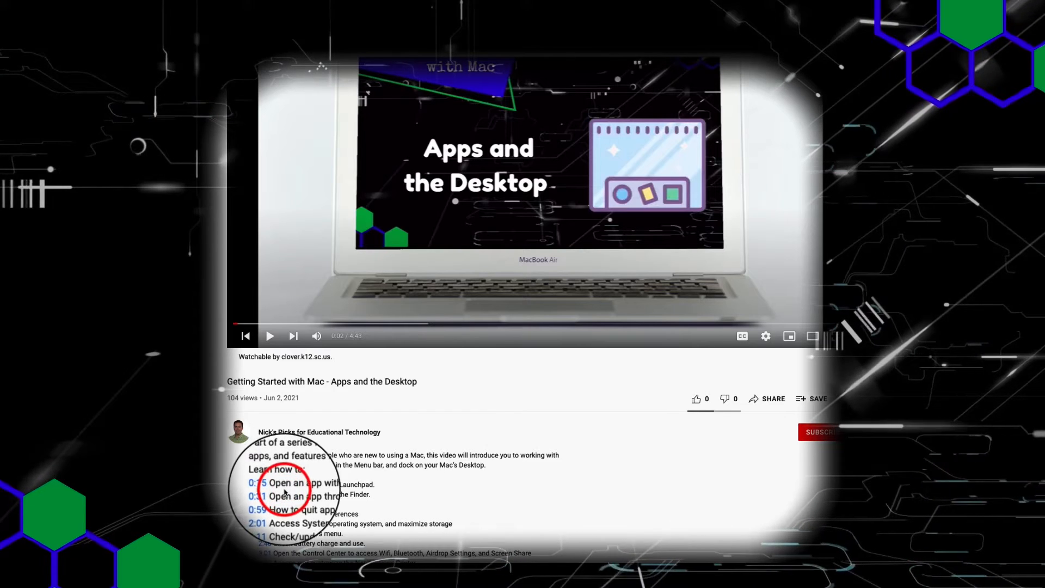
scroll("down", 3)
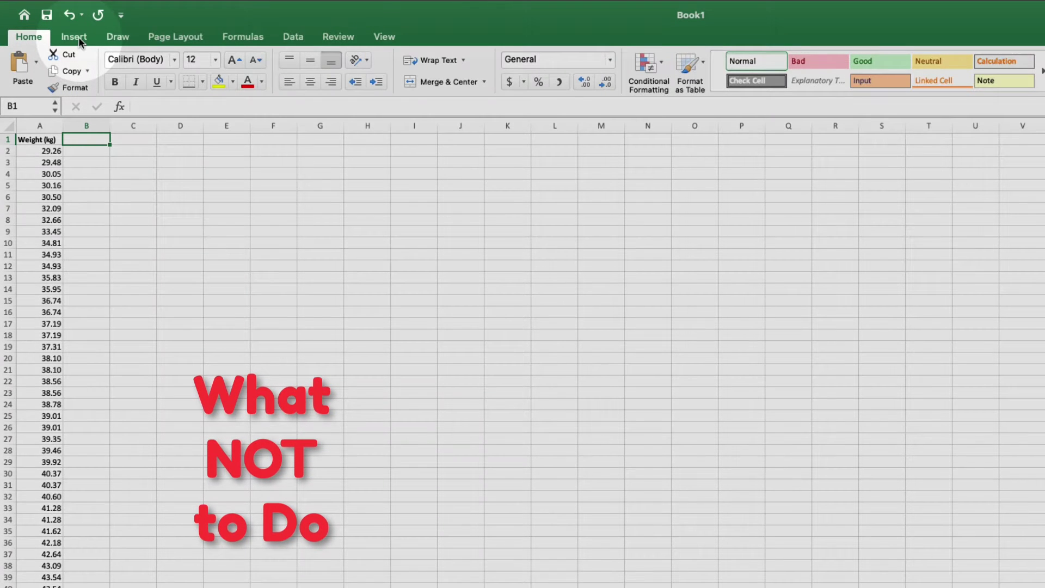
Preview the automatic Histogram chart from Insert's Statistical charts, the approach to avoid
left_click(74, 37)
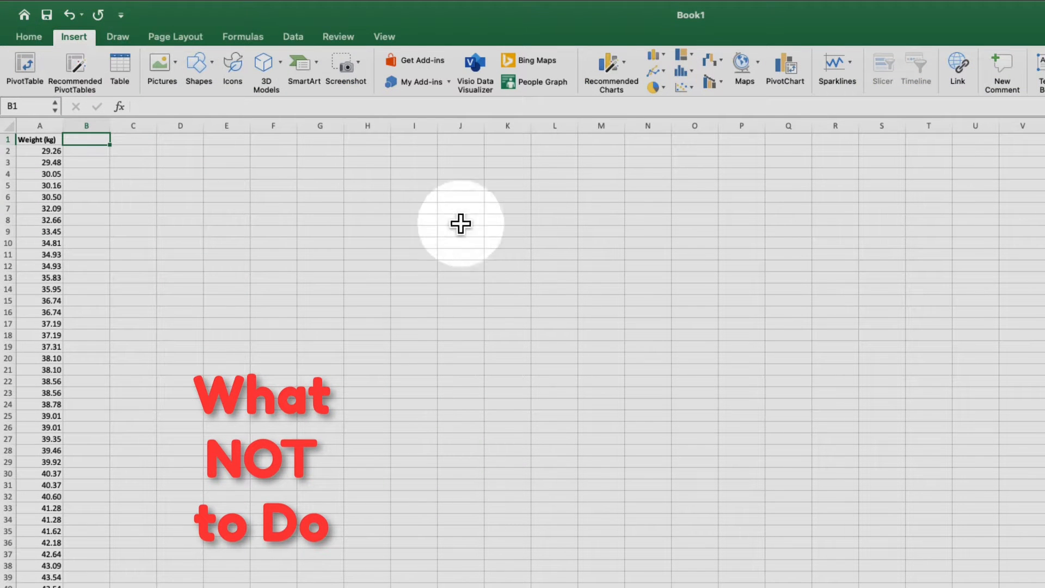
left_click(609, 65)
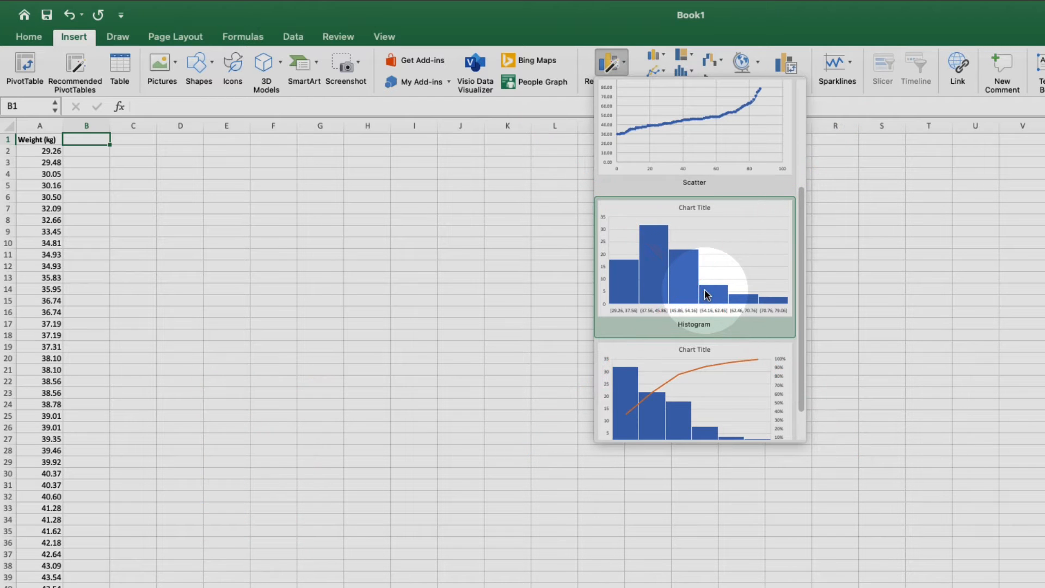
left_click(28, 36)
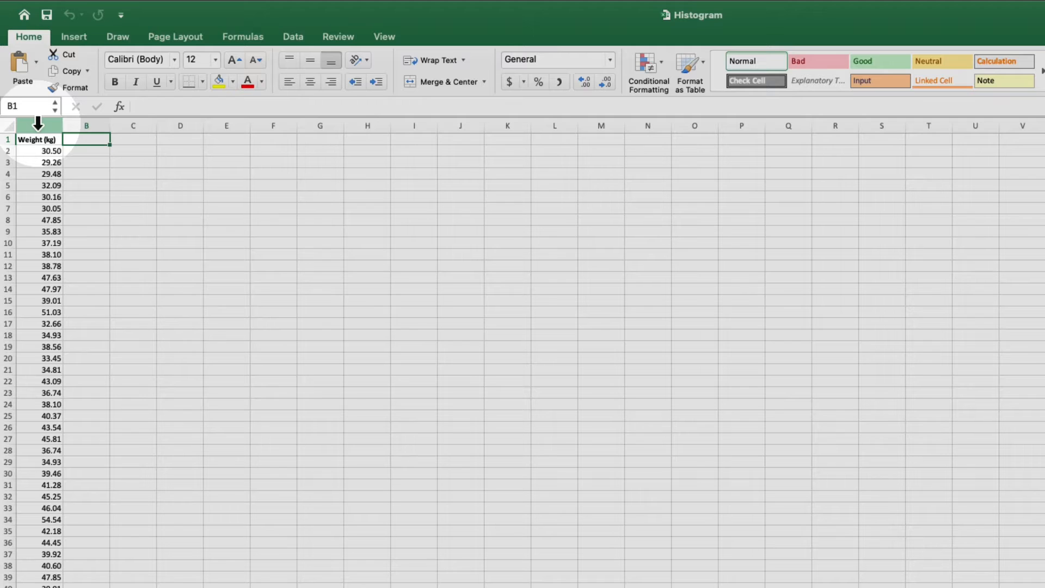
Sort the Weight (kg) column A ascending so it begins at 29.26
left_click(33, 140)
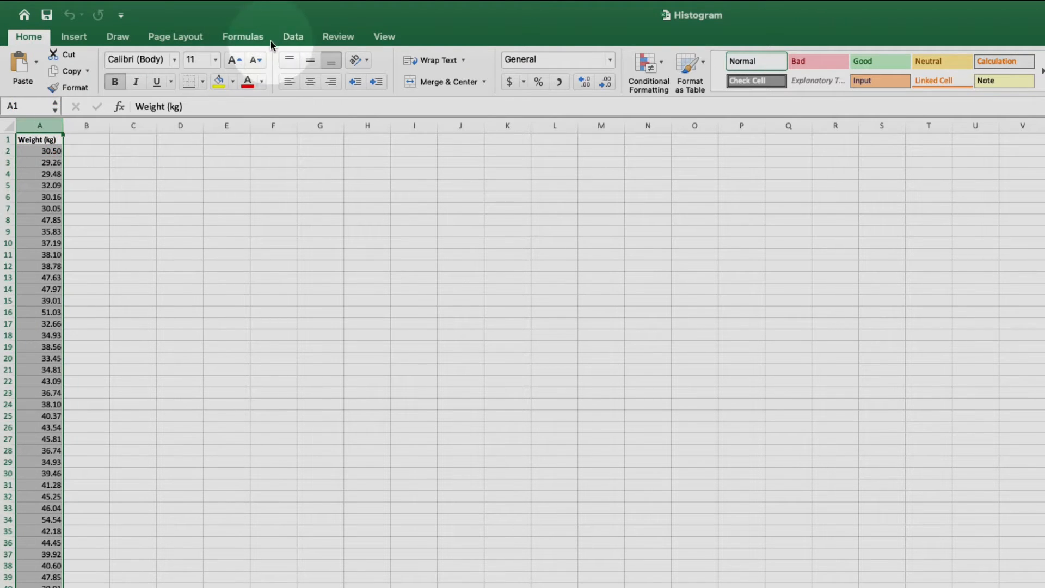
left_click(292, 37)
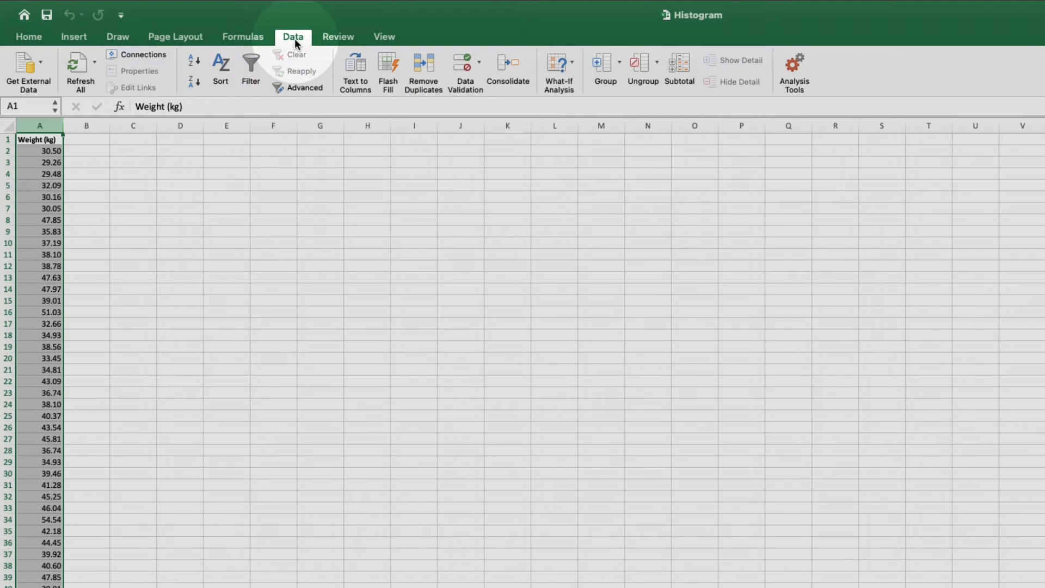
left_click(192, 64)
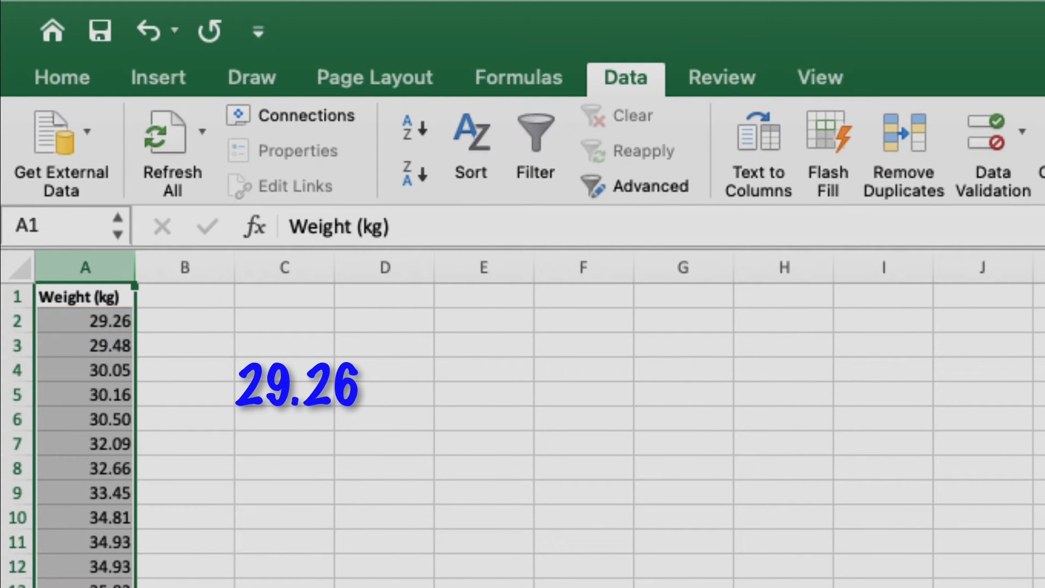
scroll("down", 3)
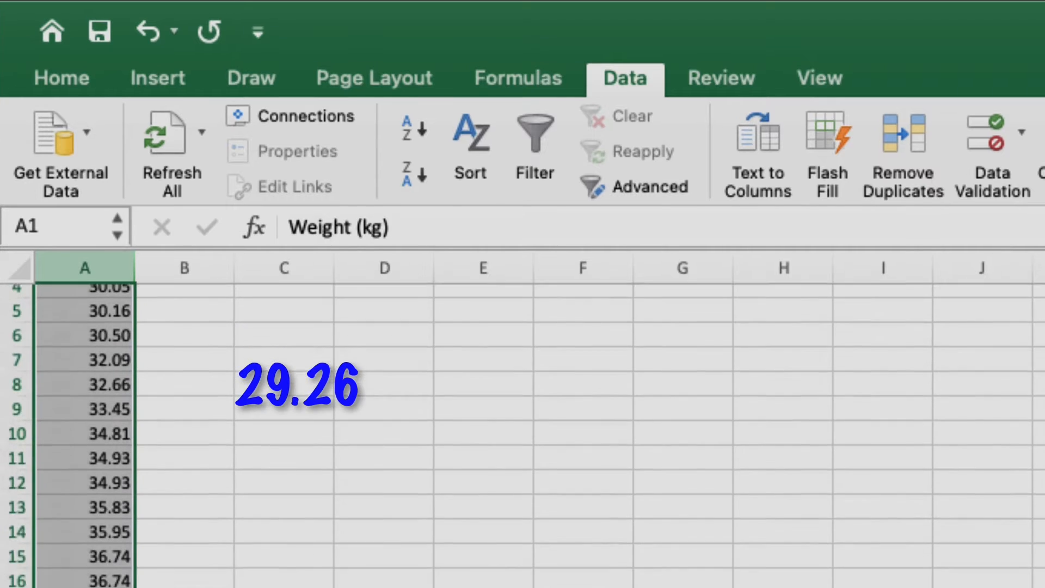
scroll("down", 3)
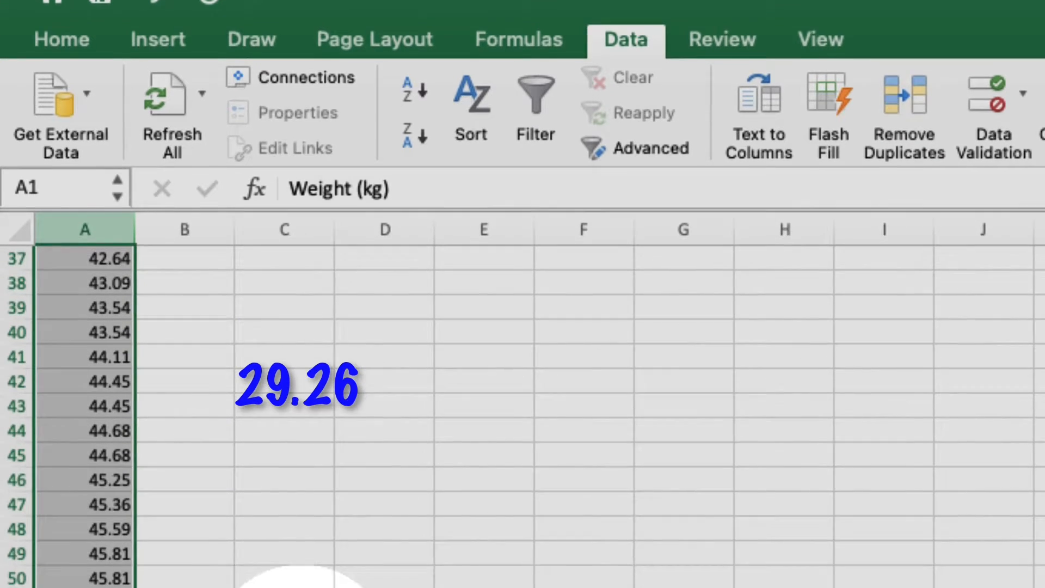
scroll("down", 3)
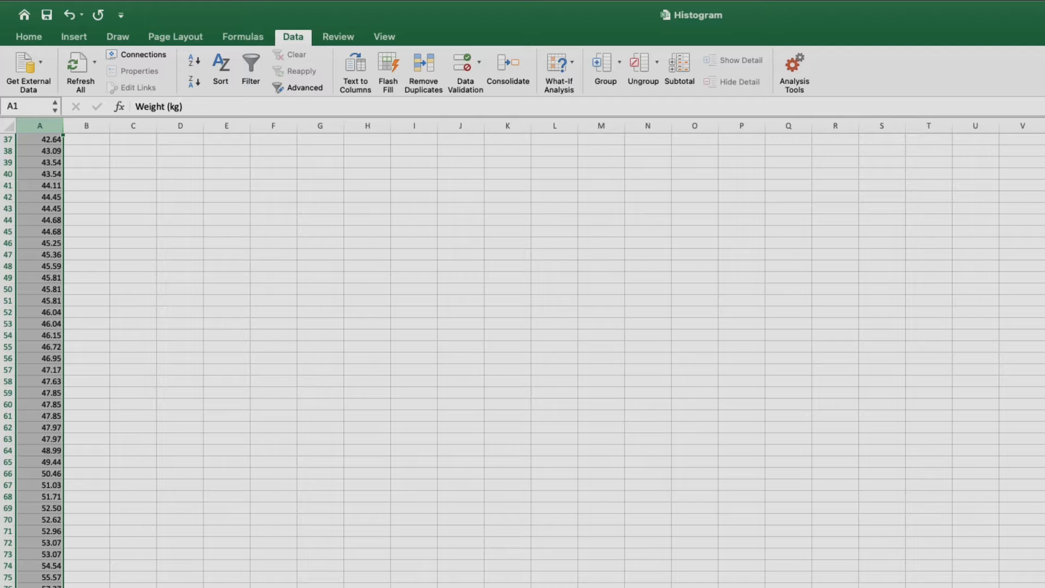
Add a Range heading in B1 and fill bin limits 30, 40, 50, 60, 70, 80 below it
scroll("up", 3)
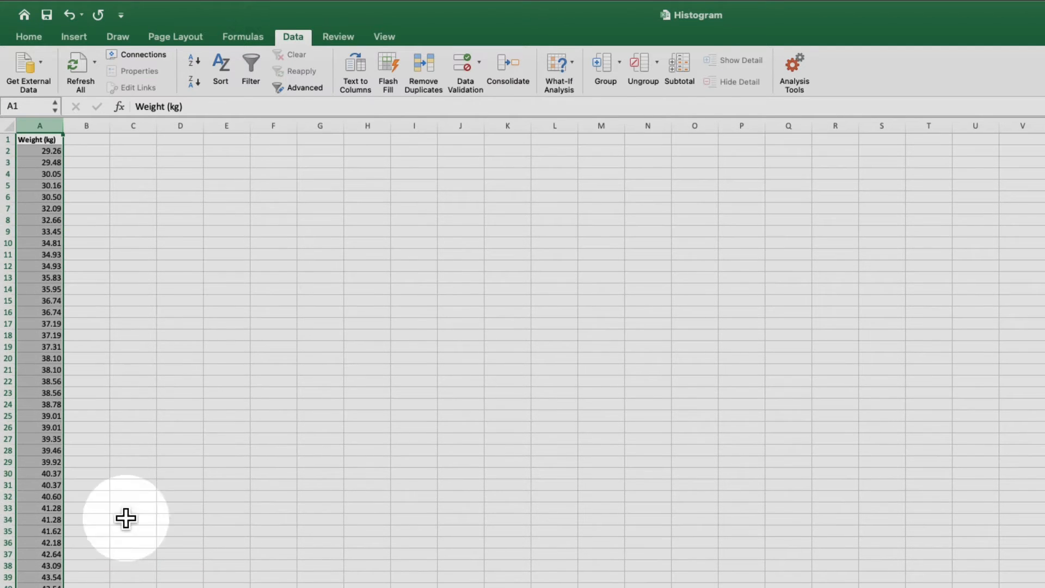
left_click(86, 140)
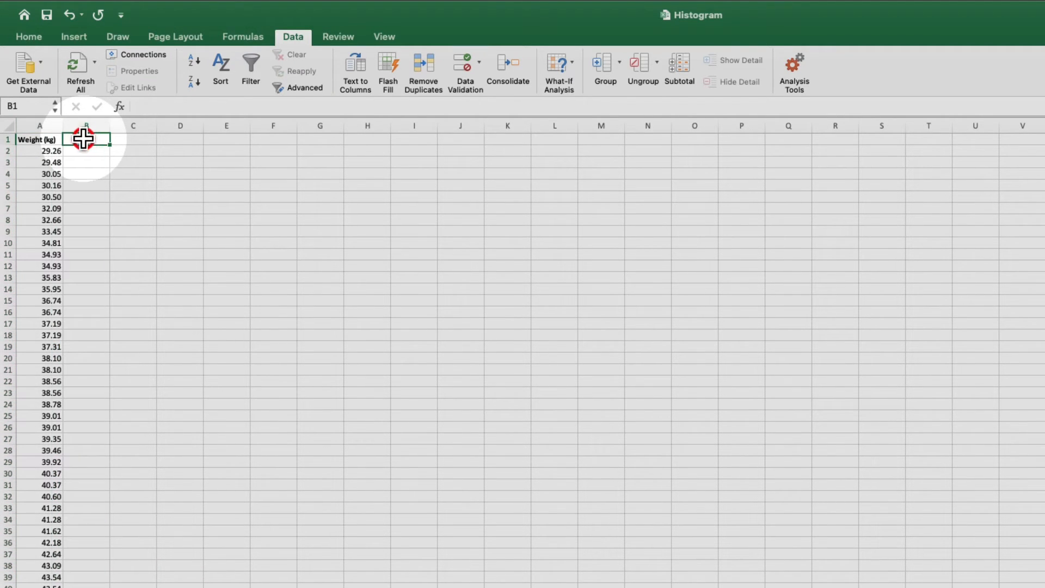
type("Ran")
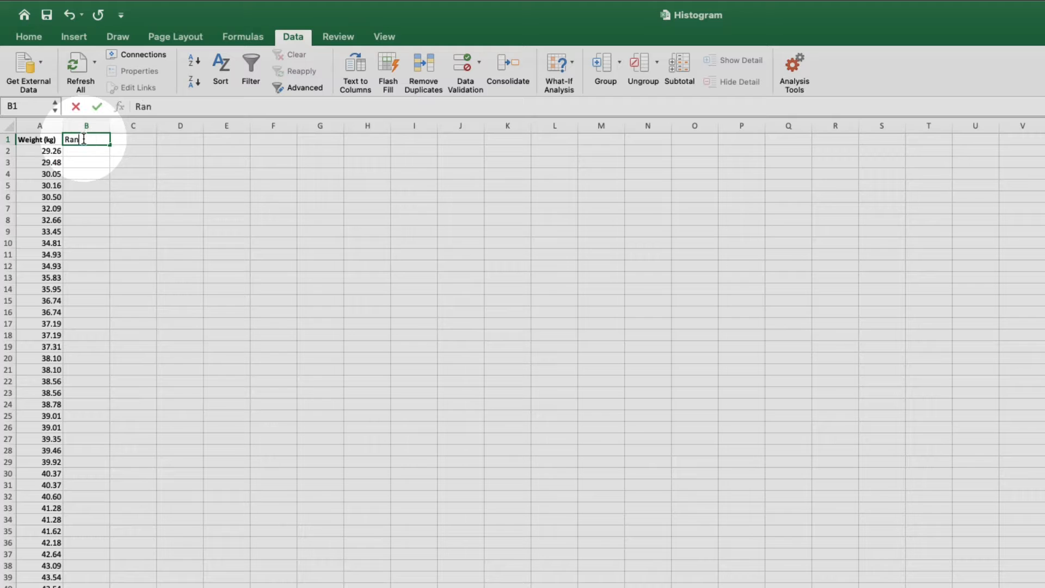
key("Enter")
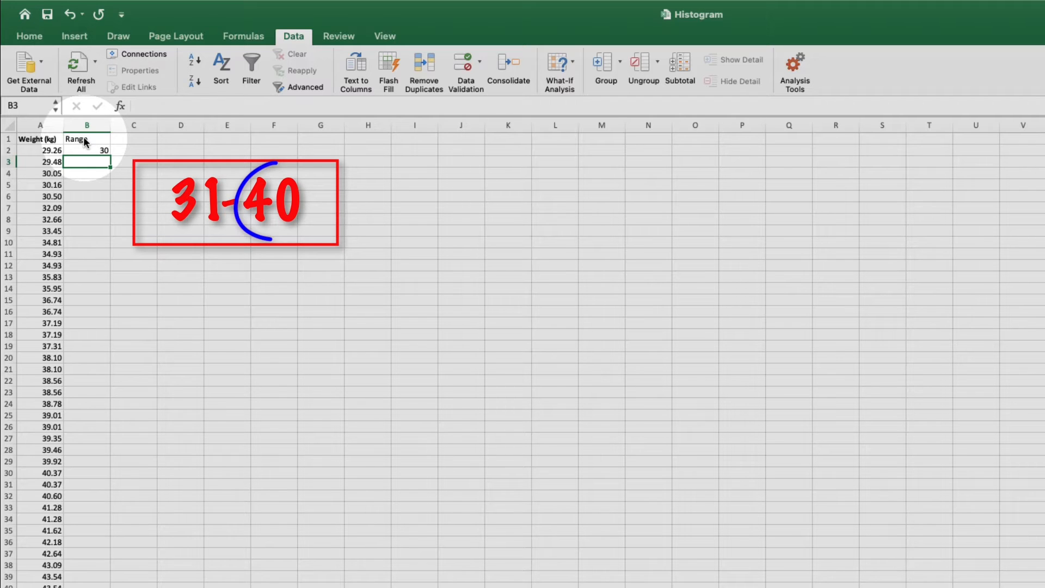
type("40")
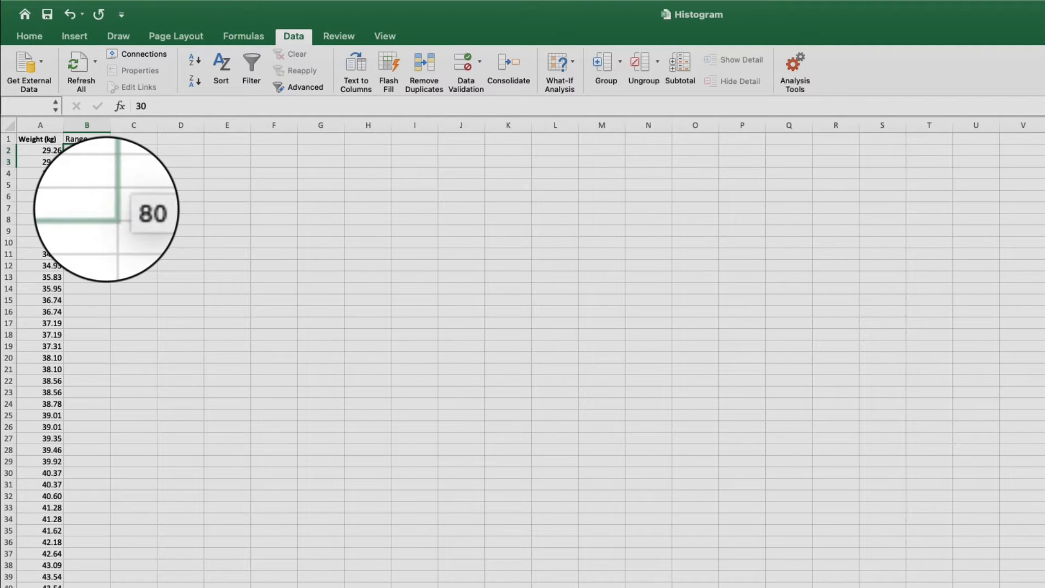
key("Enter")
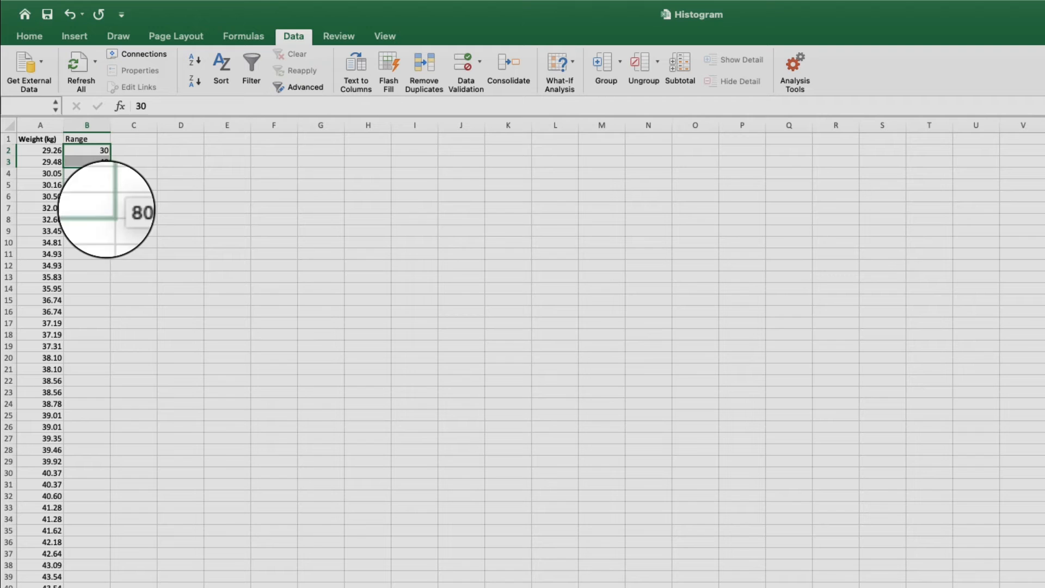
left_click_drag(87, 150, 88, 207)
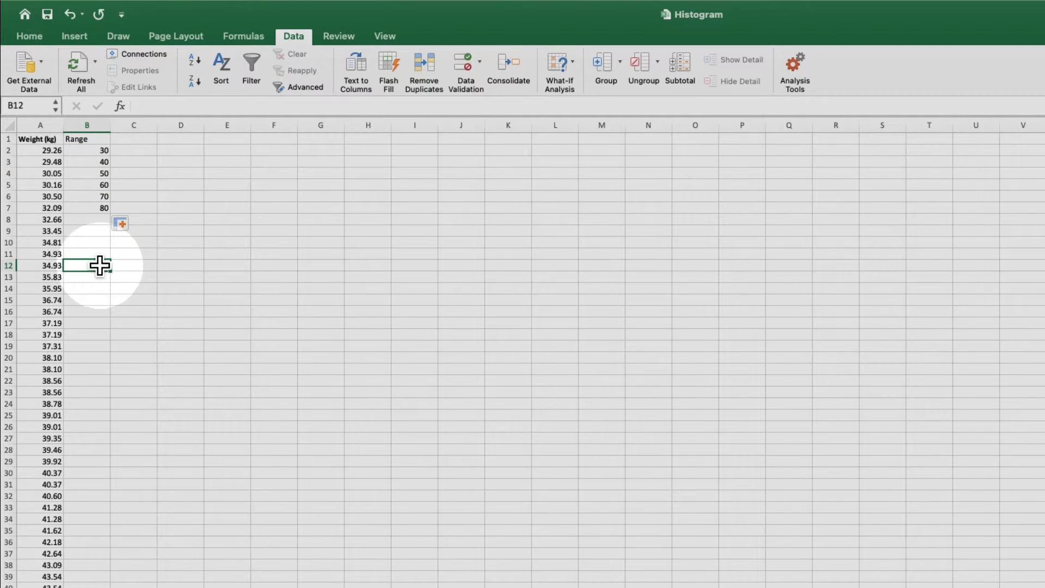
mouse_move(799, 74)
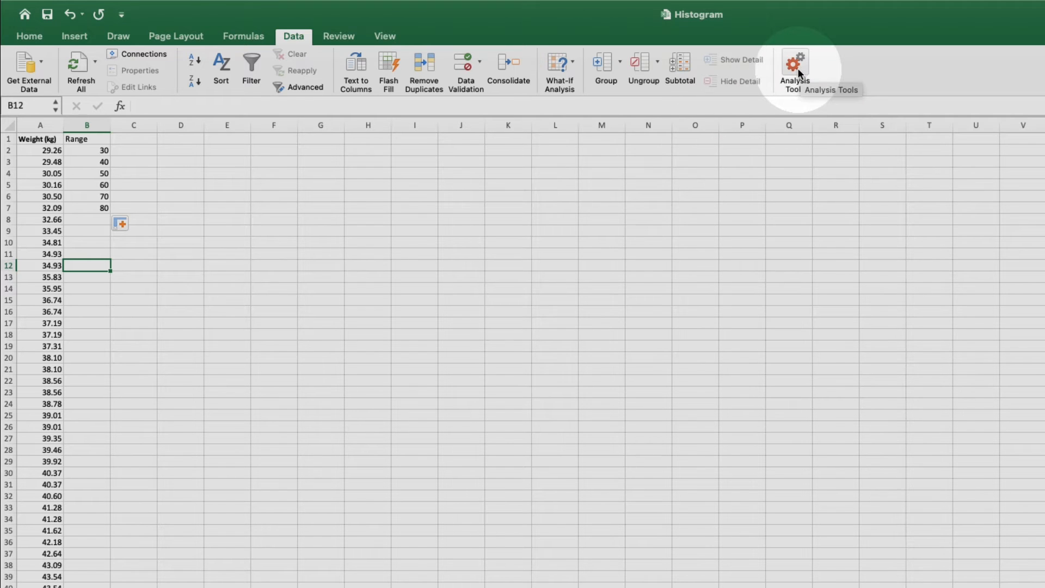
Enable the Analysis ToolPak add-in from the add-ins list
left_click(796, 61)
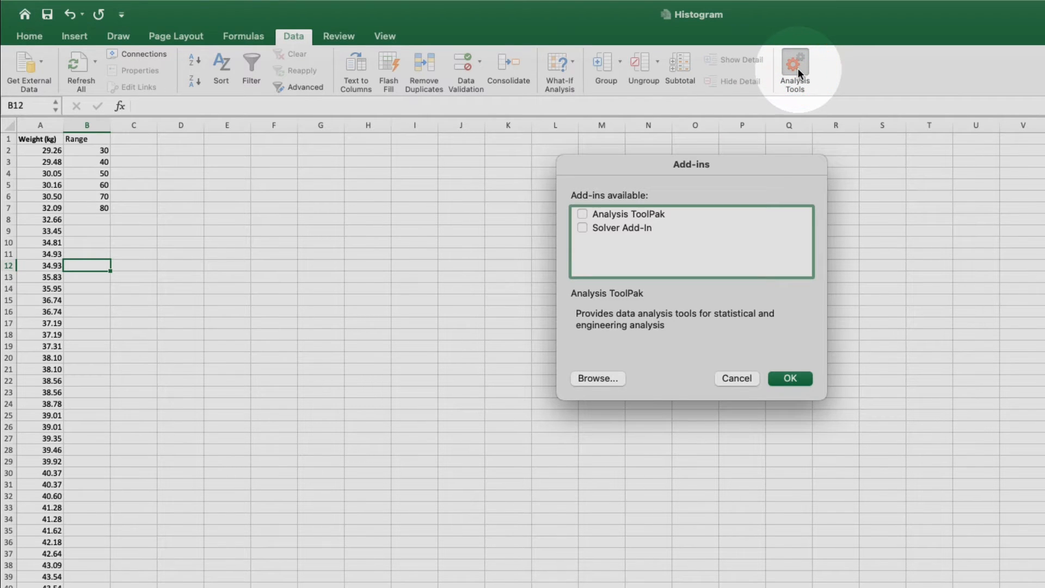
mouse_move(651, 205)
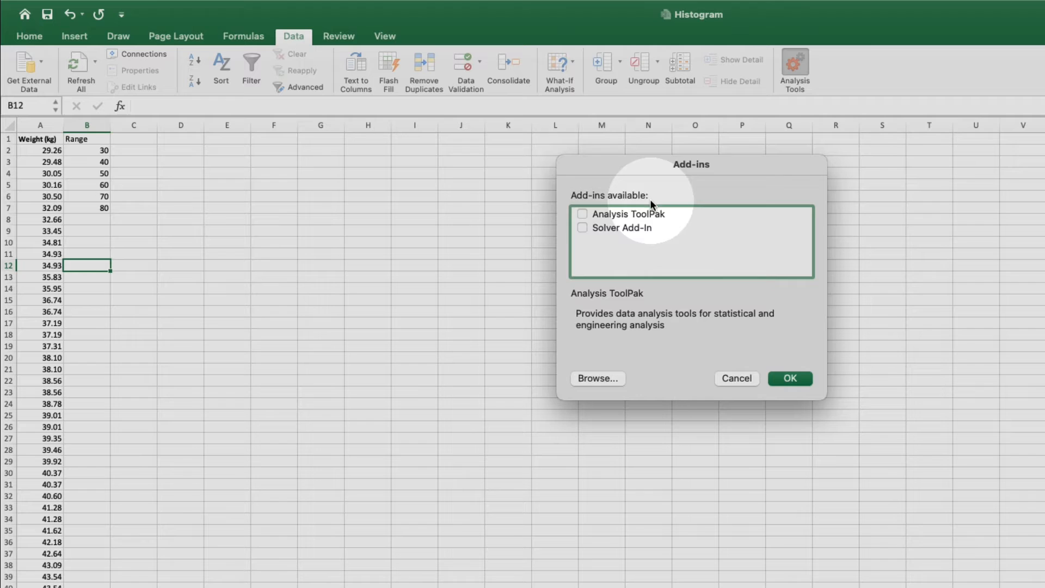
left_click(583, 214)
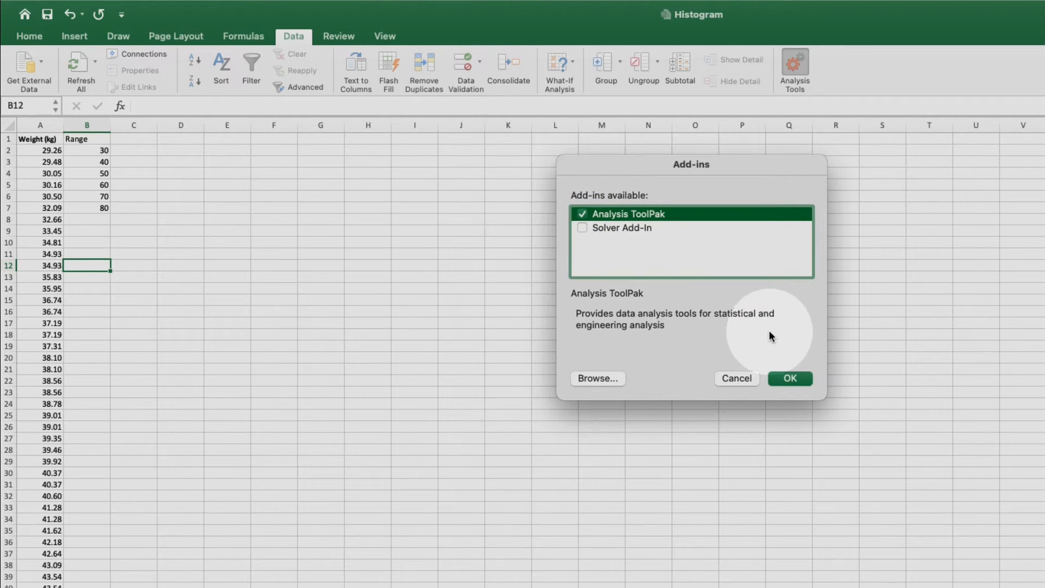
left_click(791, 378)
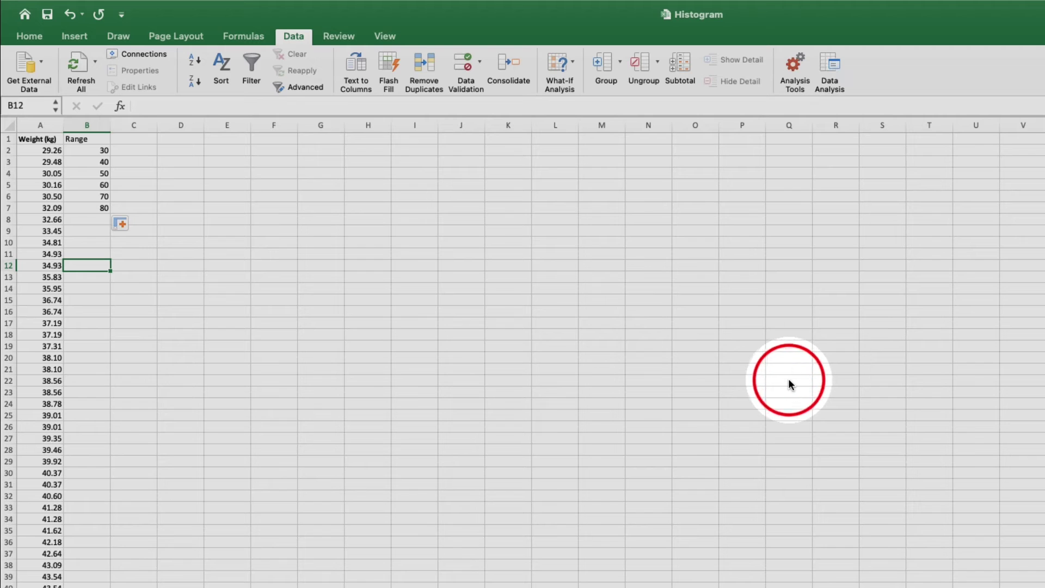
mouse_move(806, 220)
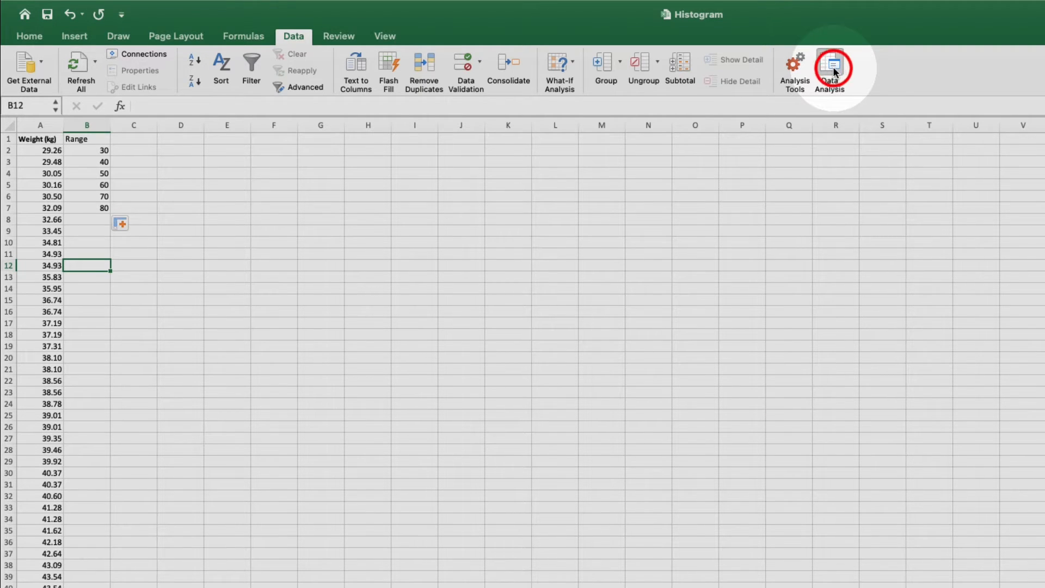
Start the Histogram tool from the Data Analysis tools
left_click(830, 61)
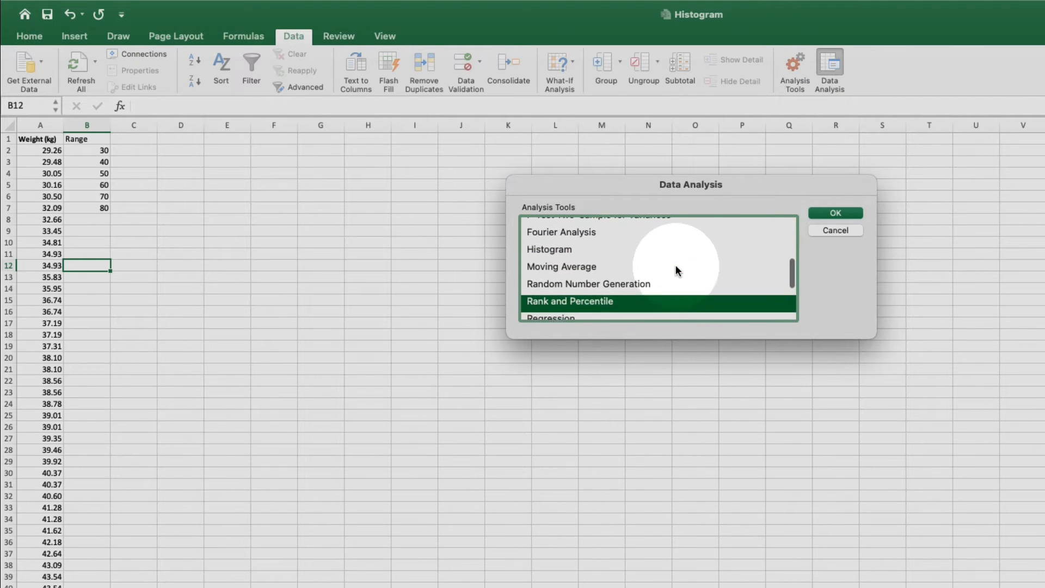
left_click(564, 251)
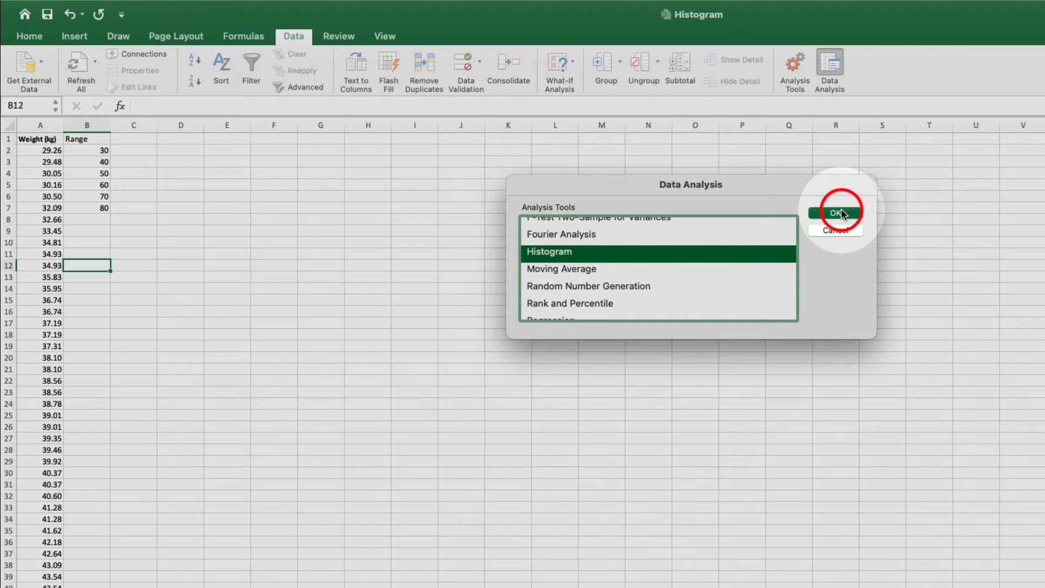
left_click(833, 213)
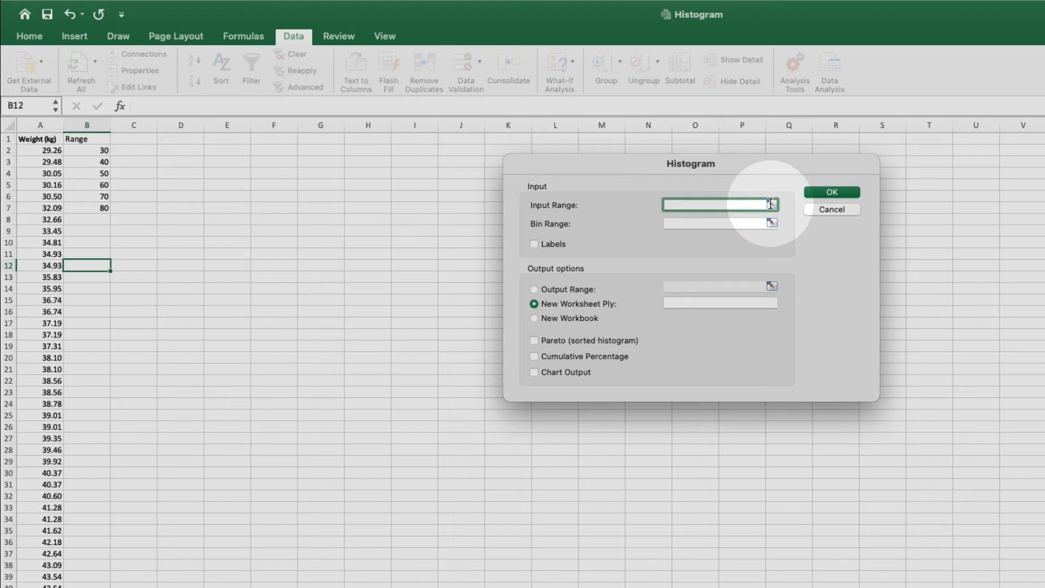
Set input range $A:$A, bin range $B$1:$B$7 and treat the first row as labels
left_click(770, 205)
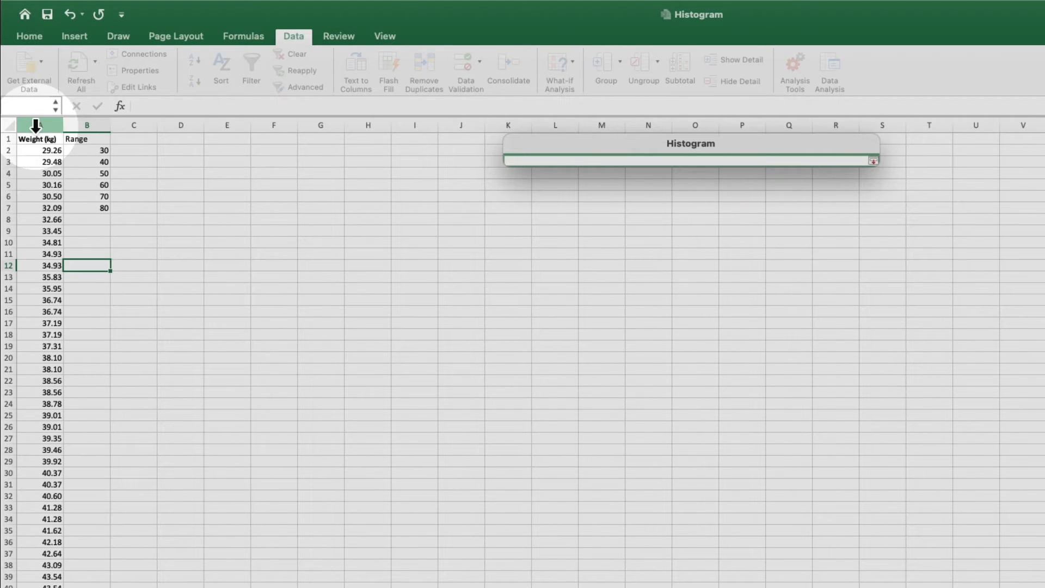
left_click(33, 129)
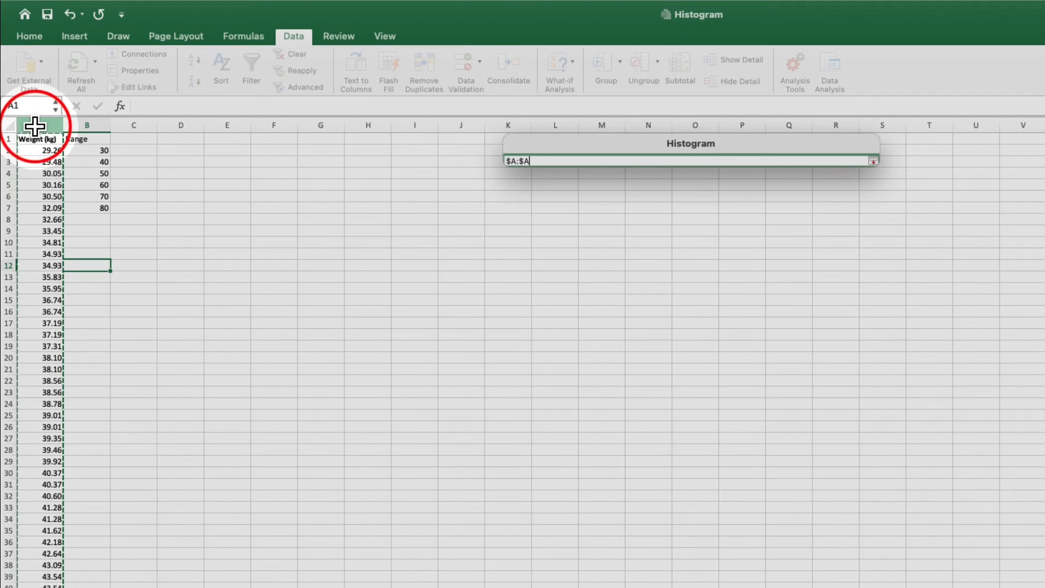
left_click(33, 124)
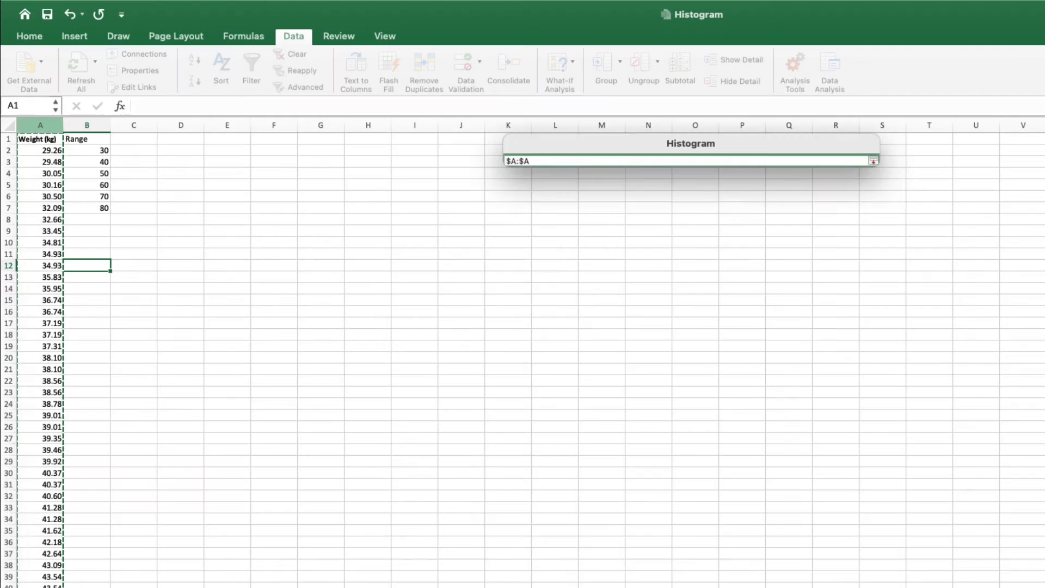
left_click(873, 159)
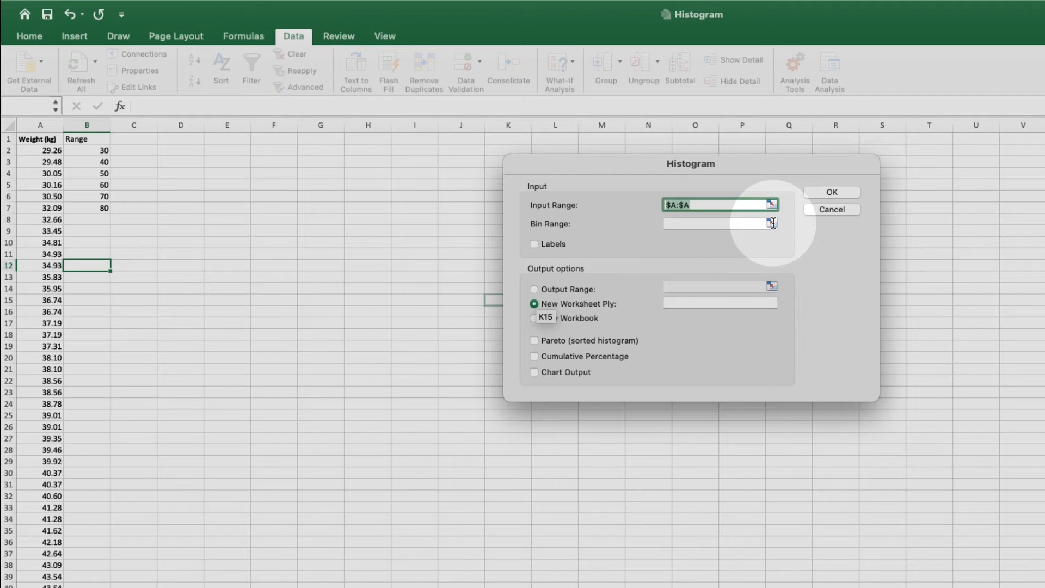
left_click(771, 224)
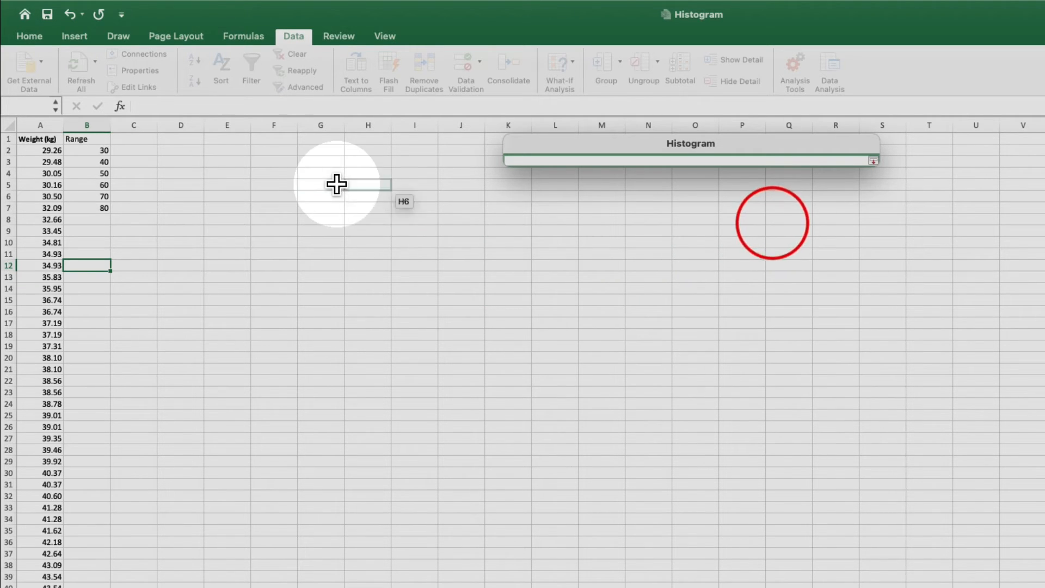
left_click(86, 140)
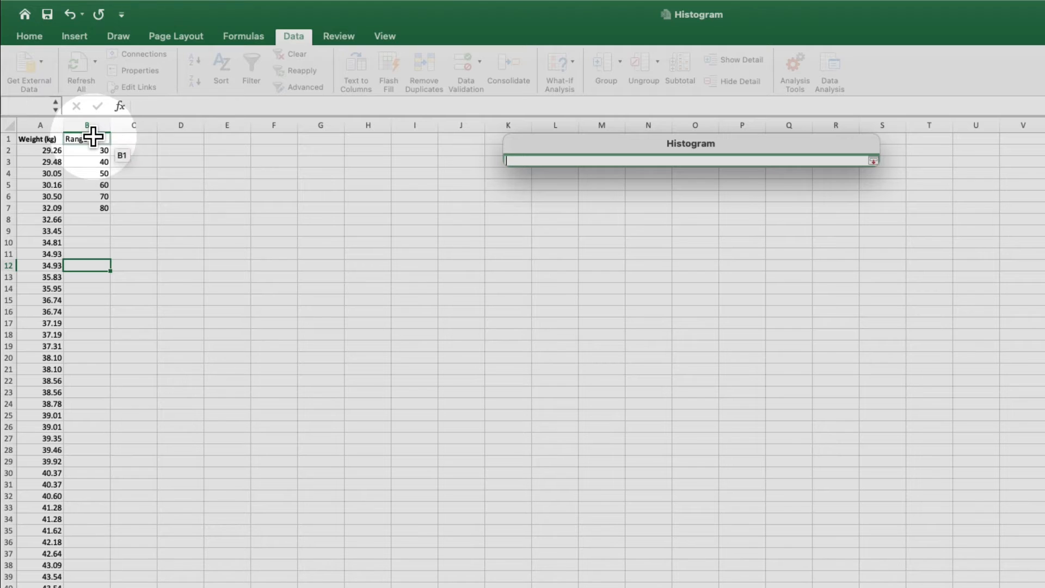
left_click_drag(86, 138, 86, 207)
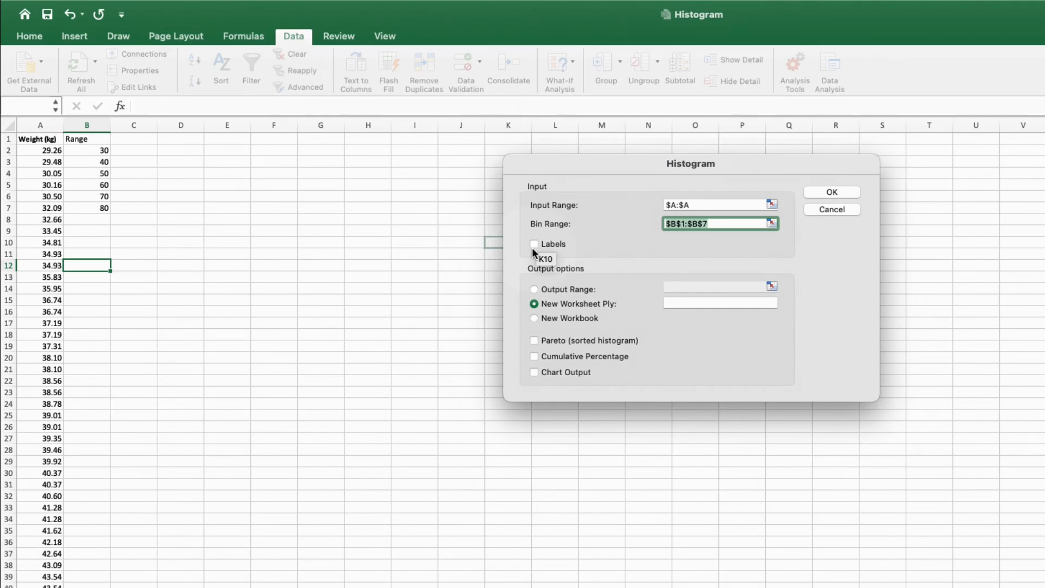
left_click(534, 243)
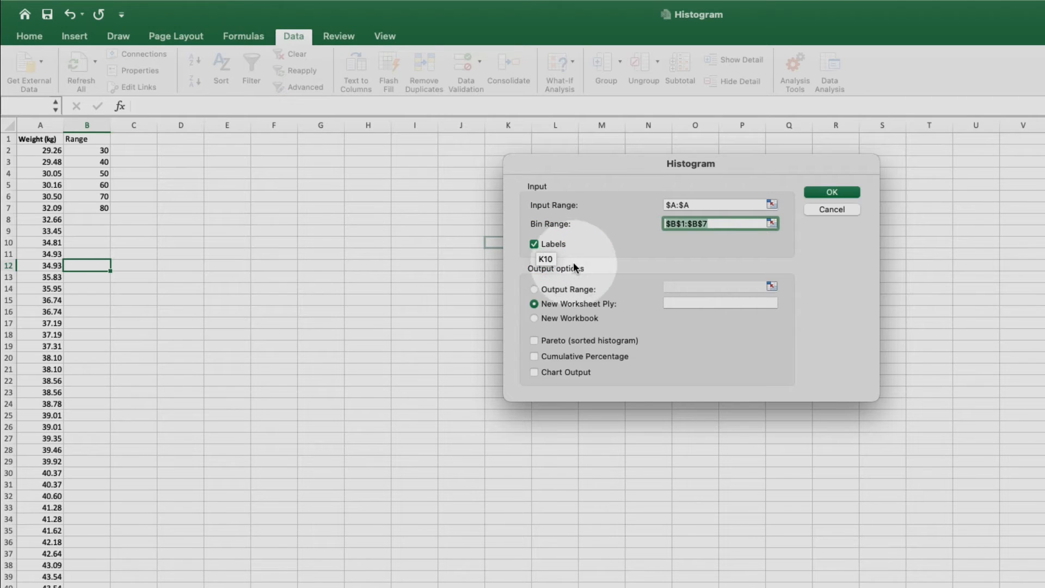
Output the frequency table at $G$1 with Chart Output, then enlarge the chart across columns J to S
left_click(534, 290)
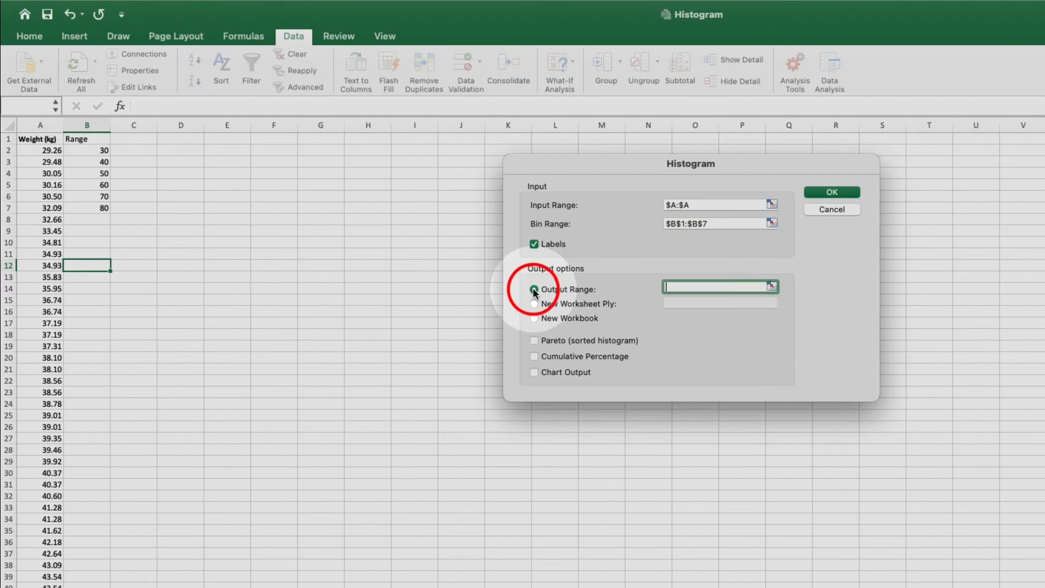
left_click(534, 290)
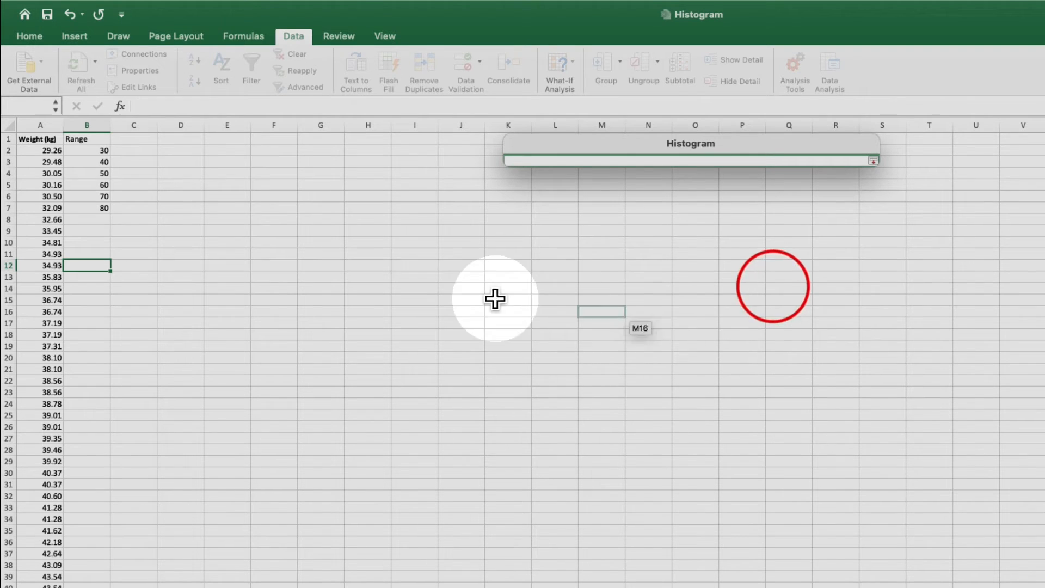
left_click(289, 207)
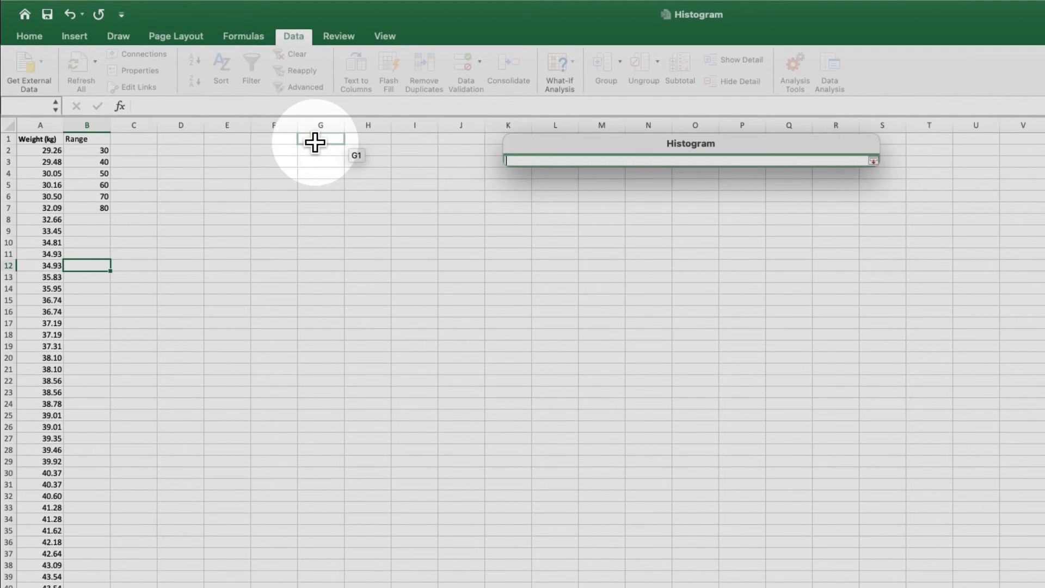
left_click(320, 141)
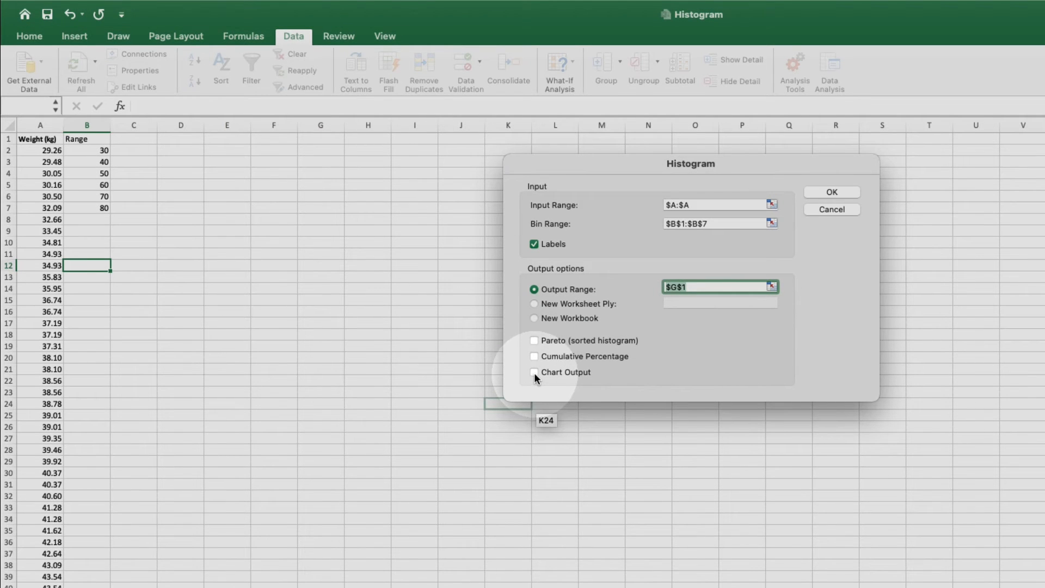
left_click(534, 373)
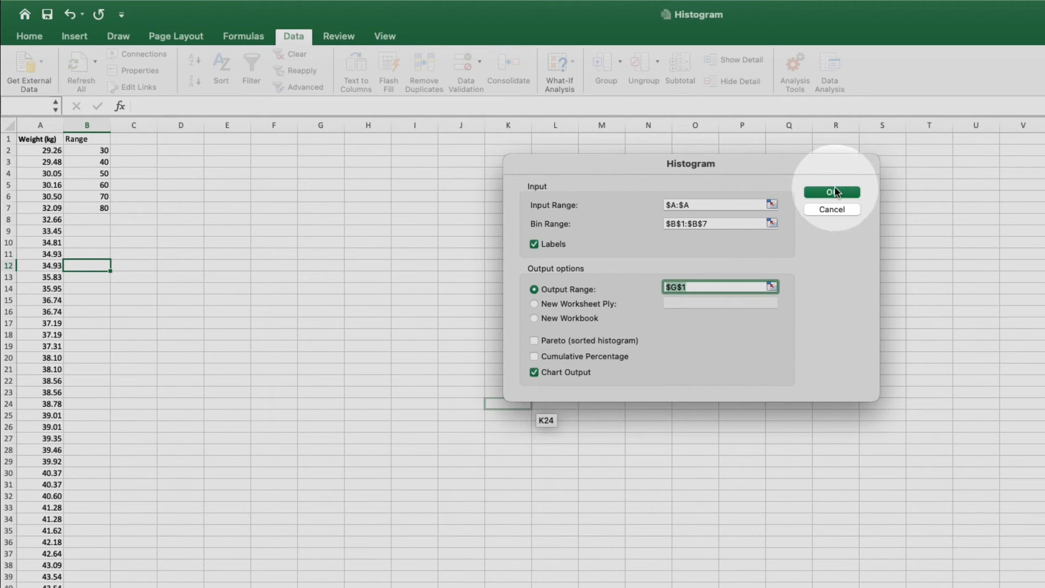
left_click(831, 191)
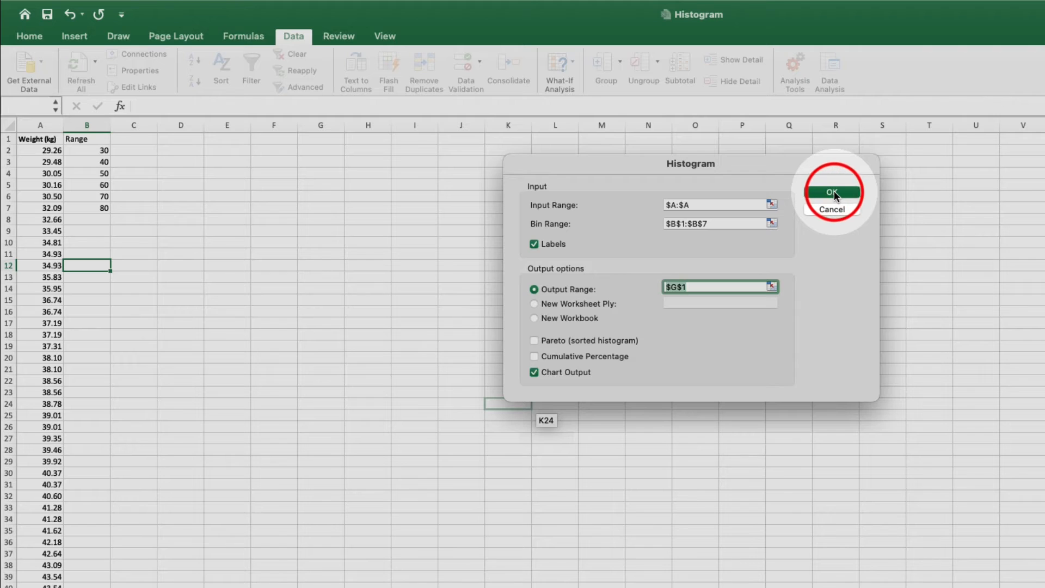
left_click(832, 192)
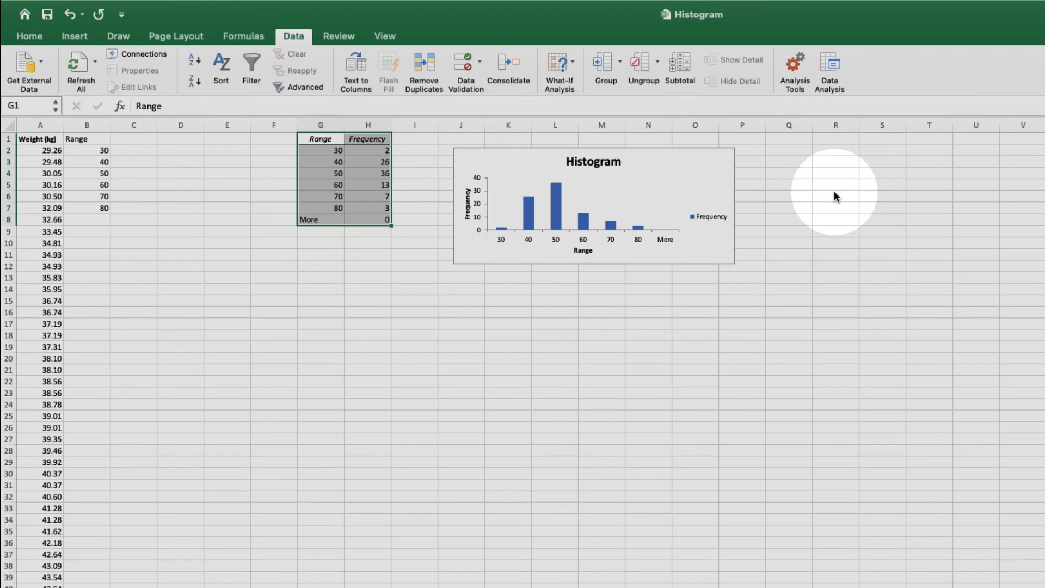
mouse_move(714, 260)
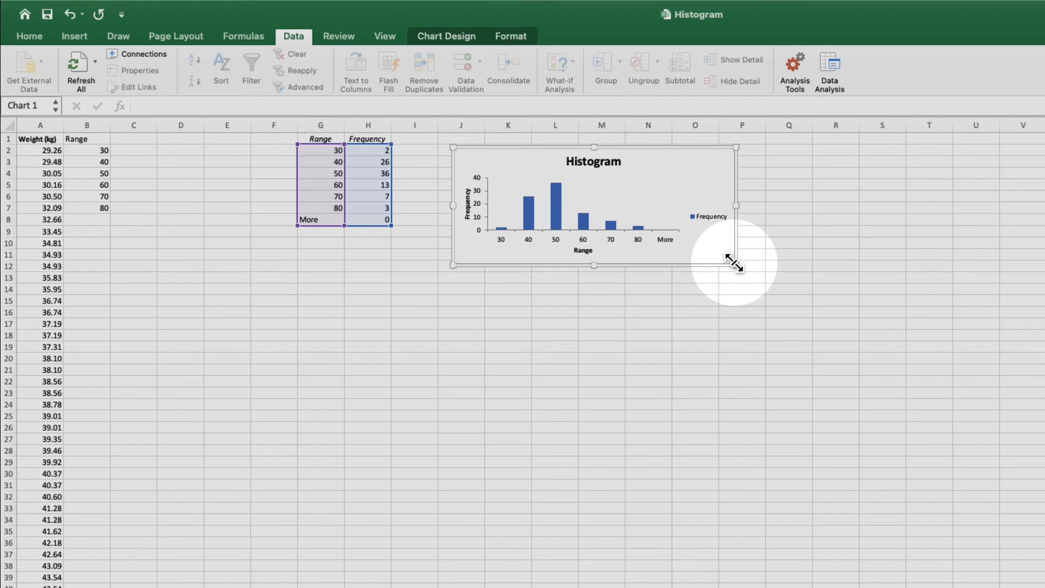
left_click_drag(732, 263, 937, 540)
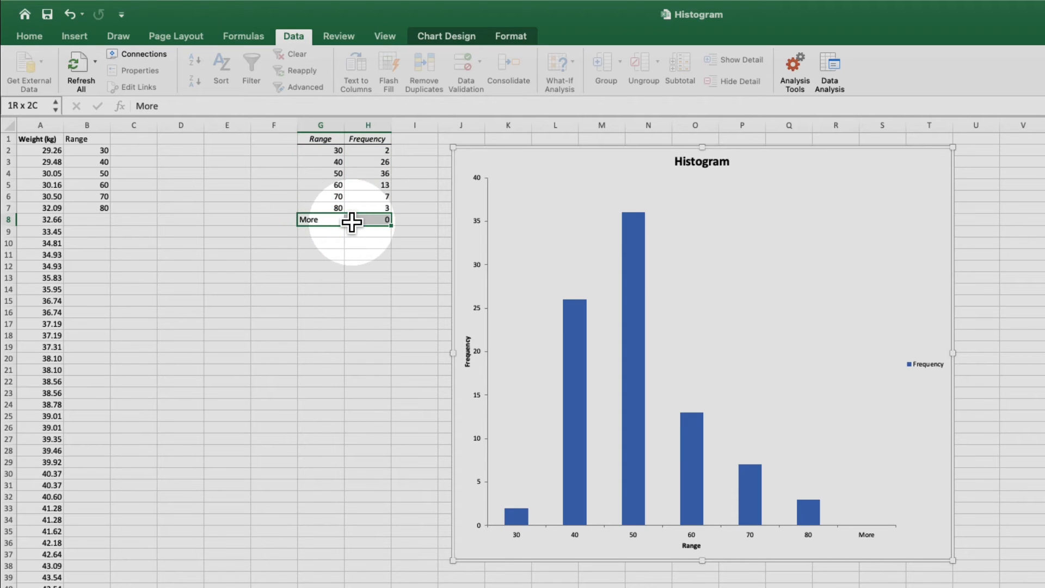
Delete the empty More row from the frequency table
left_click(320, 220)
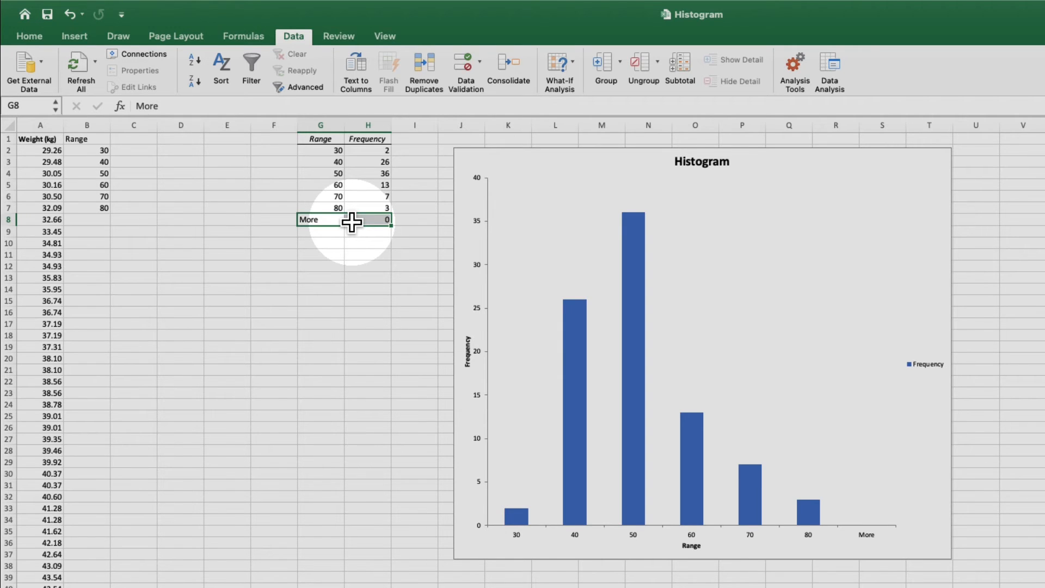
right_click(366, 220)
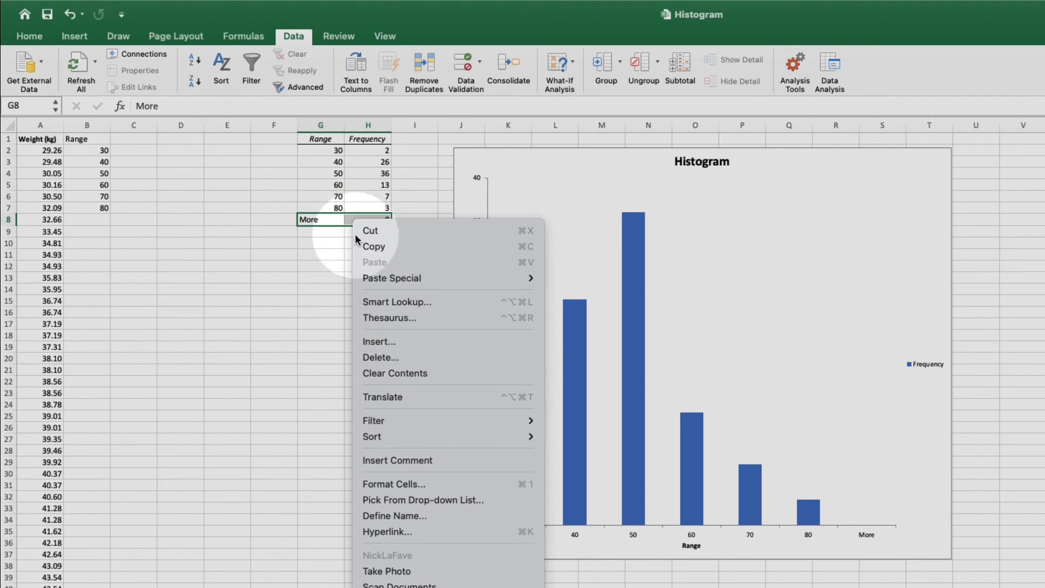
left_click(381, 357)
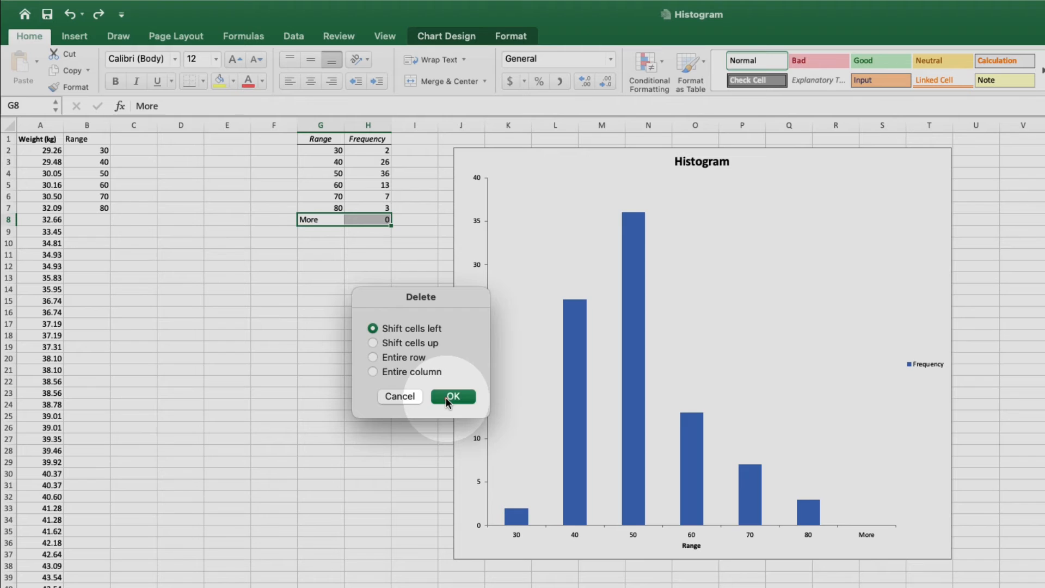
left_click(453, 396)
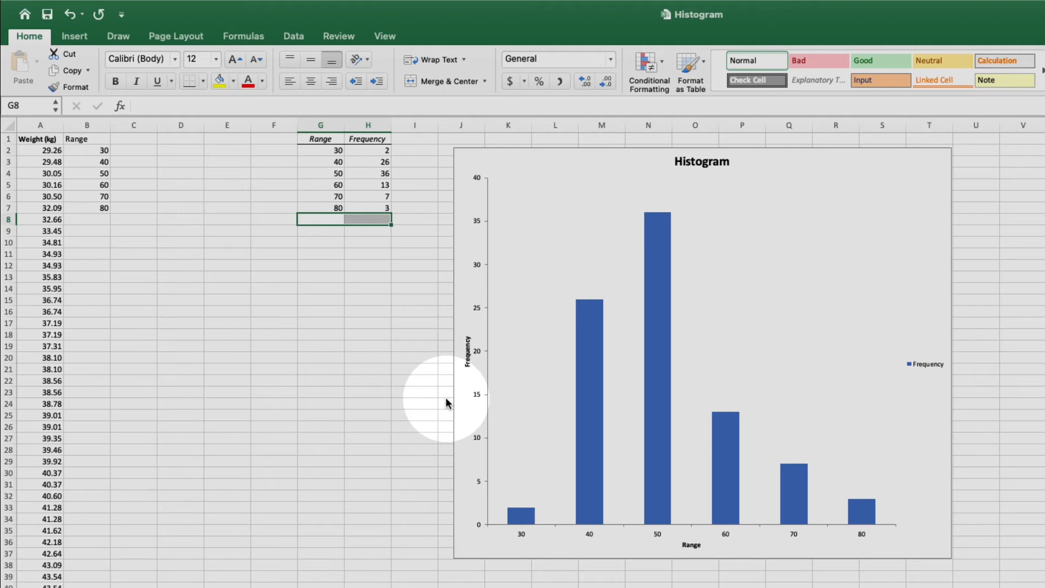
mouse_move(400, 344)
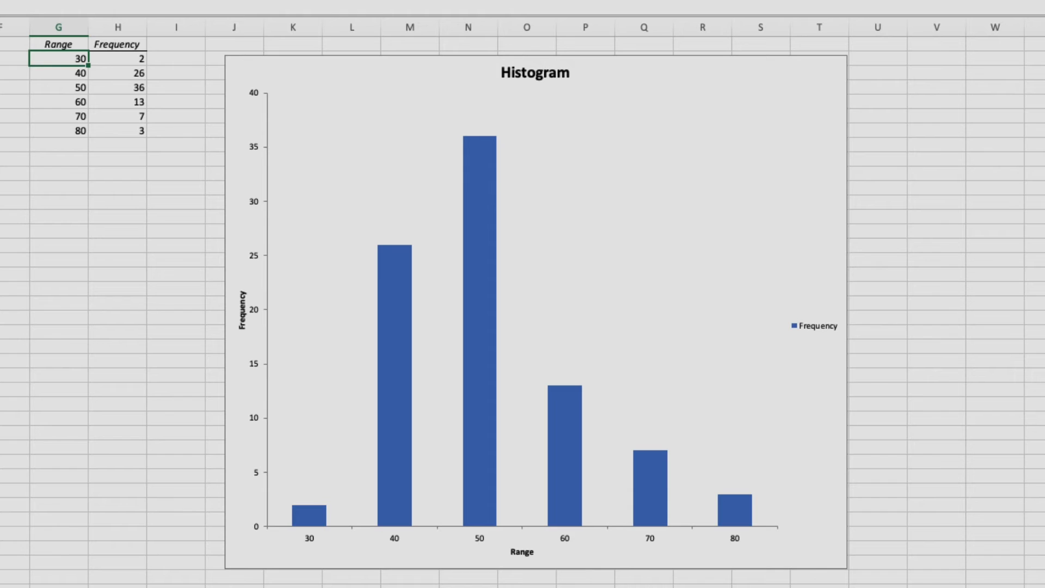
Relabel the bins as 21-30, 31-40, 41-50, 51-60, 61-70 and 71-80
type("21-30")
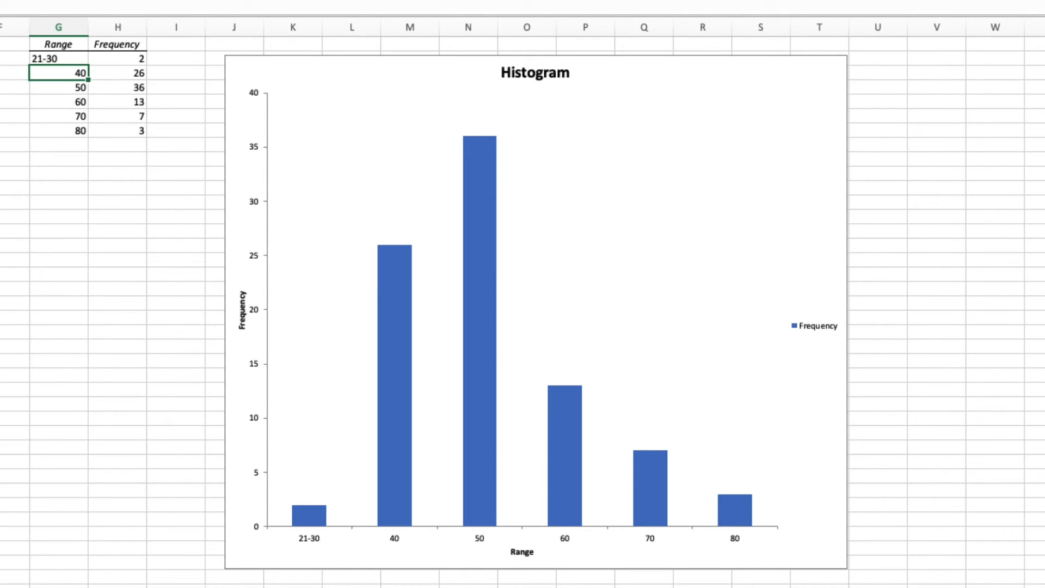
type("31-")
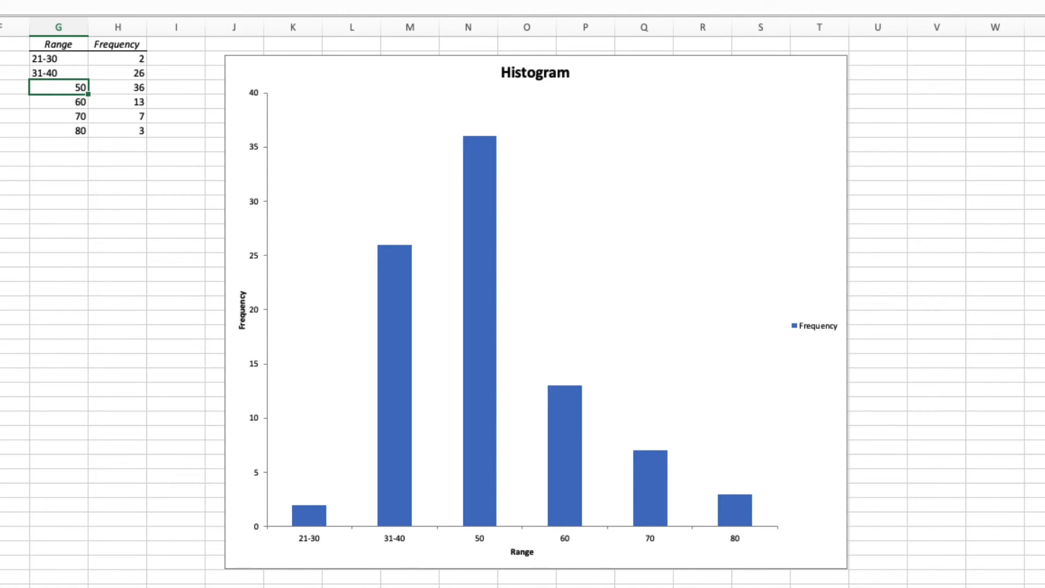
type("41-50")
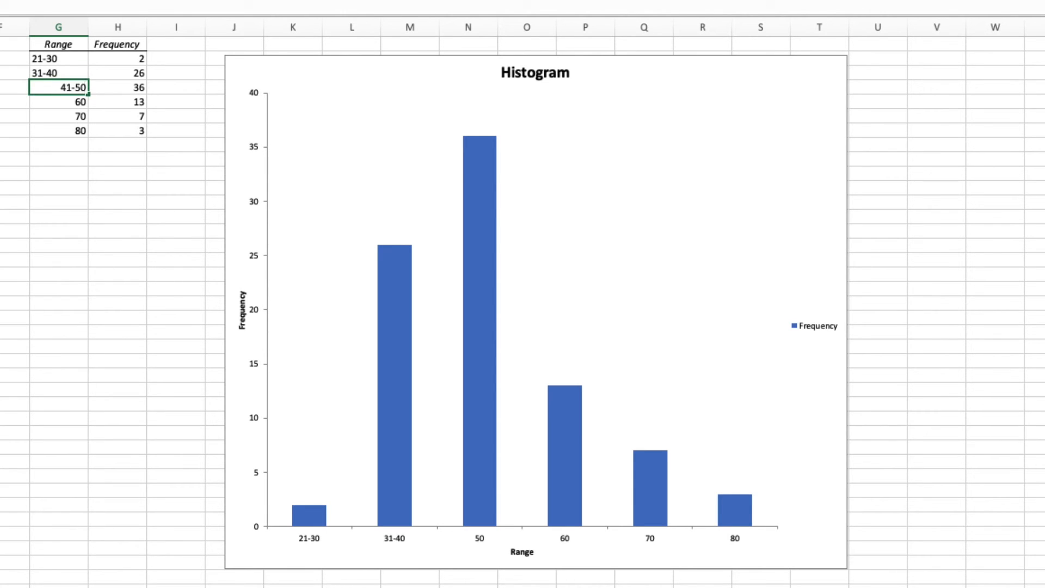
type("51-60")
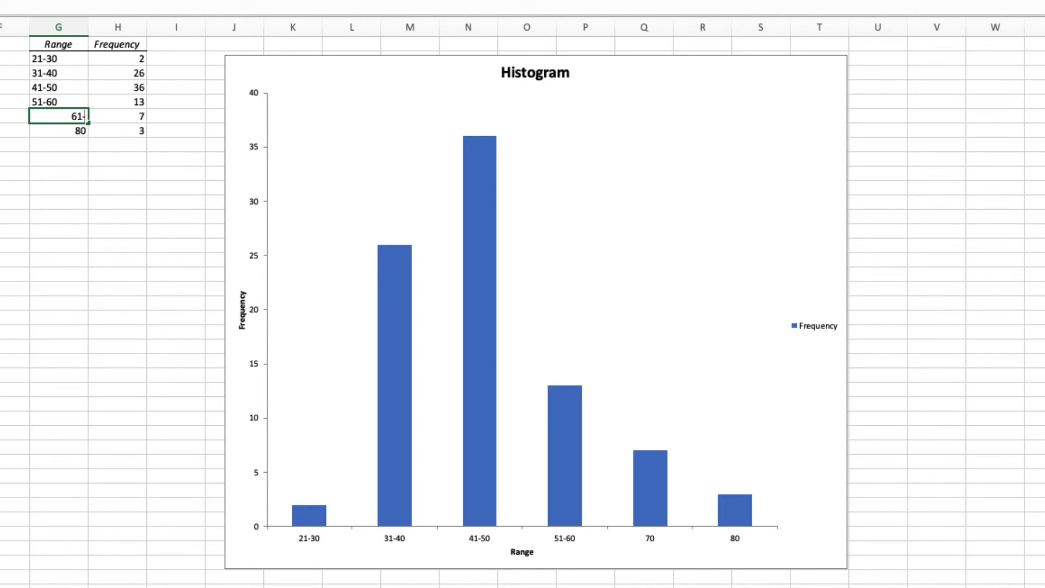
type("61-70")
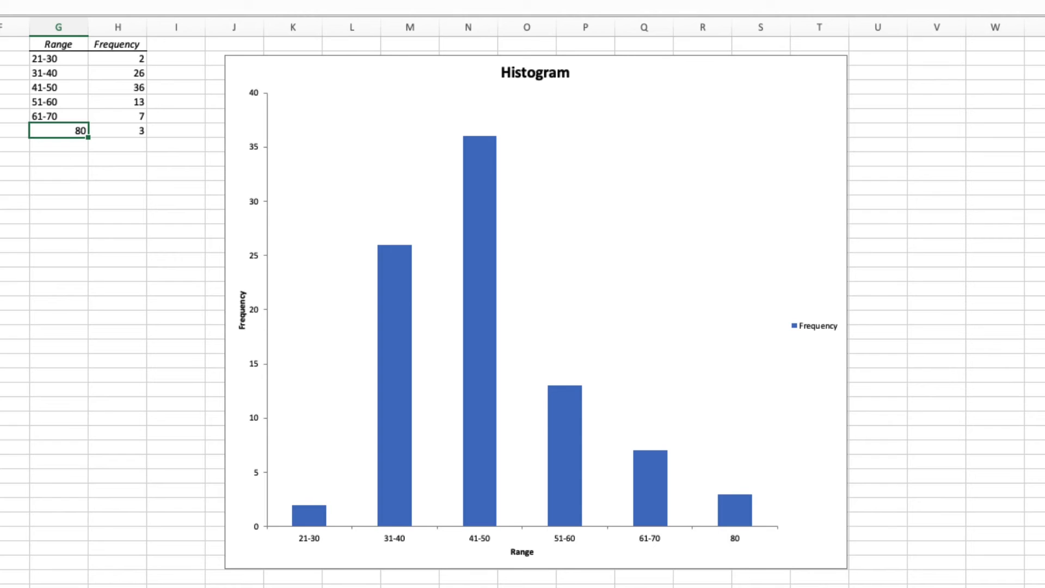
type("71-80")
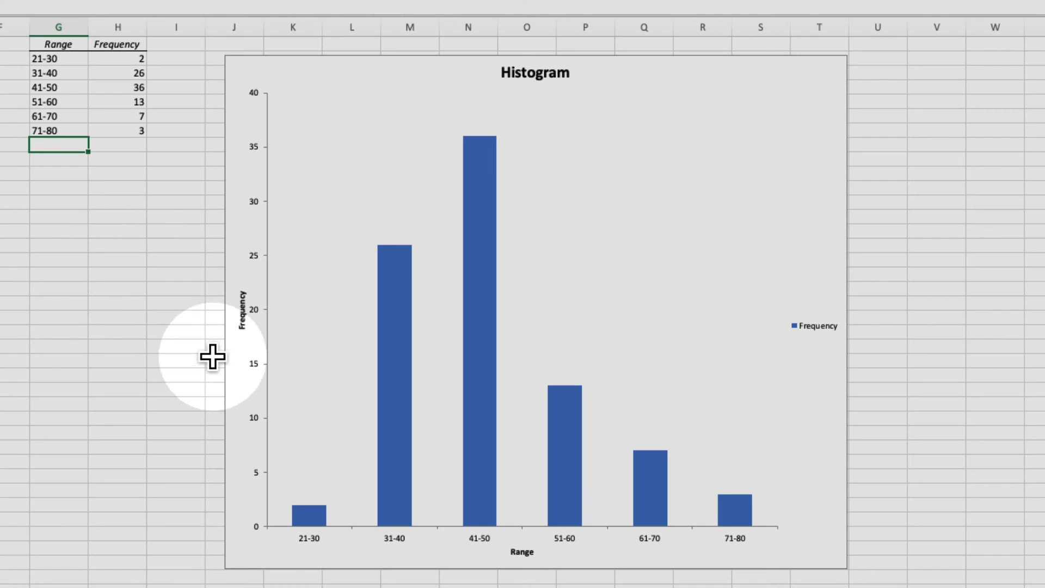
mouse_move(527, 562)
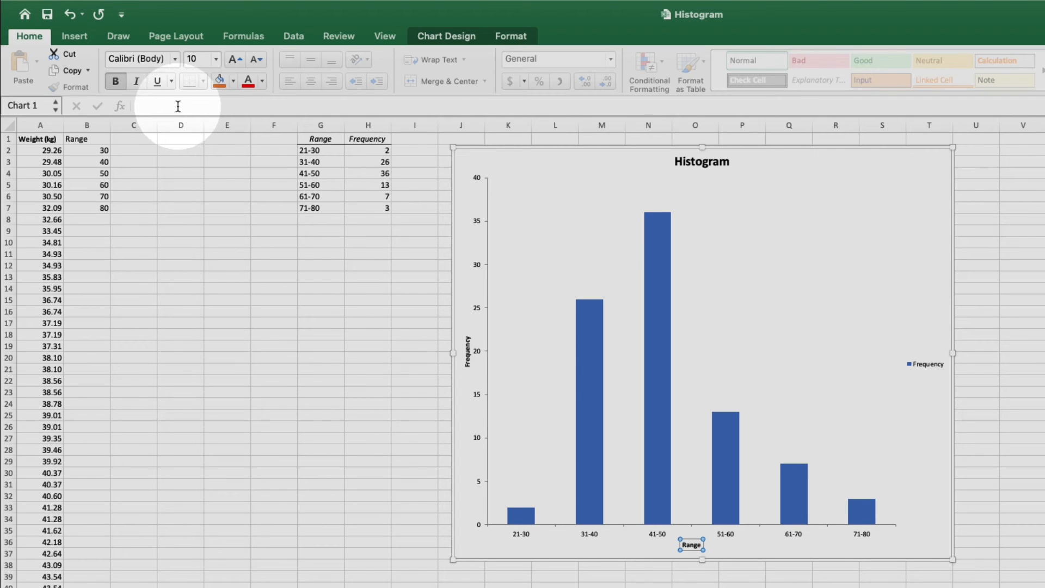
Rename the horizontal axis title from Range to Weight (kg)
left_click(176, 107)
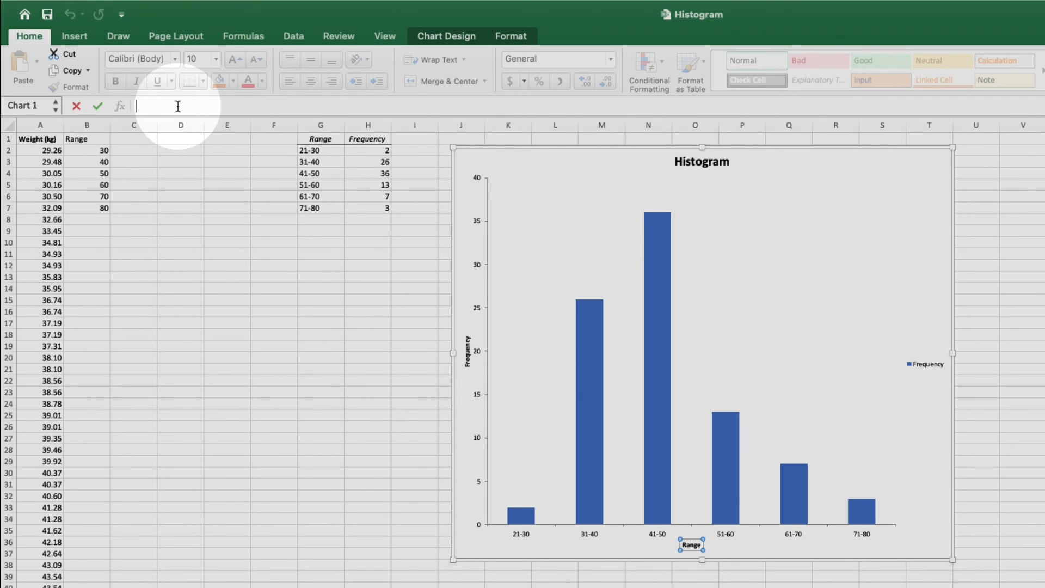
type("W")
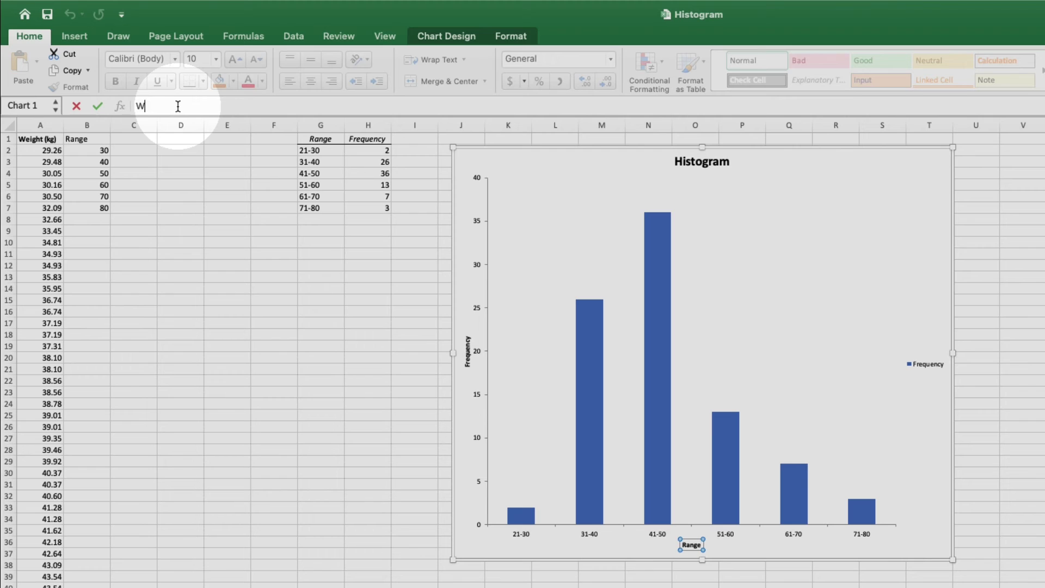
type("eight")
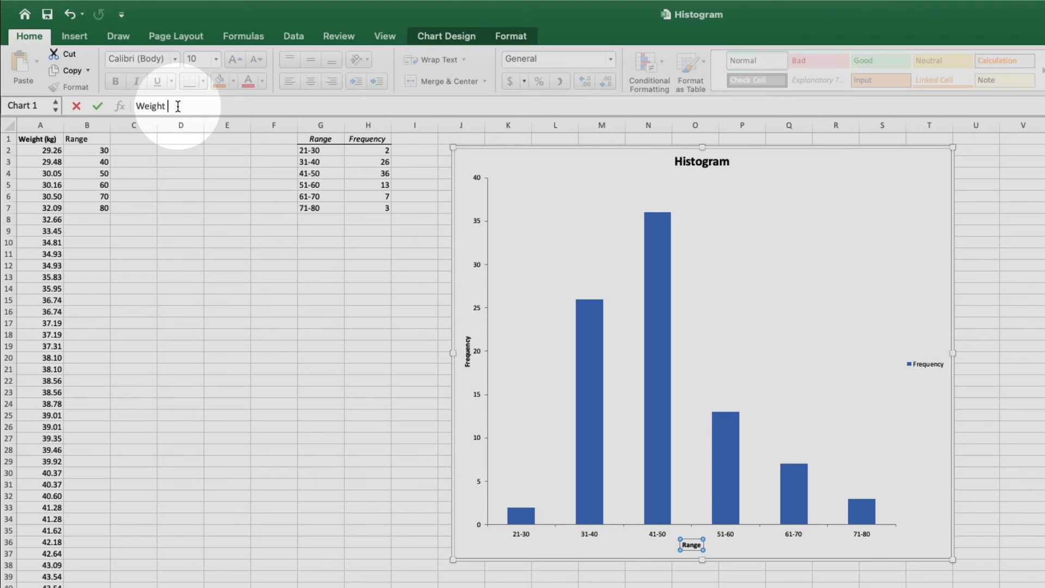
type("(kg)")
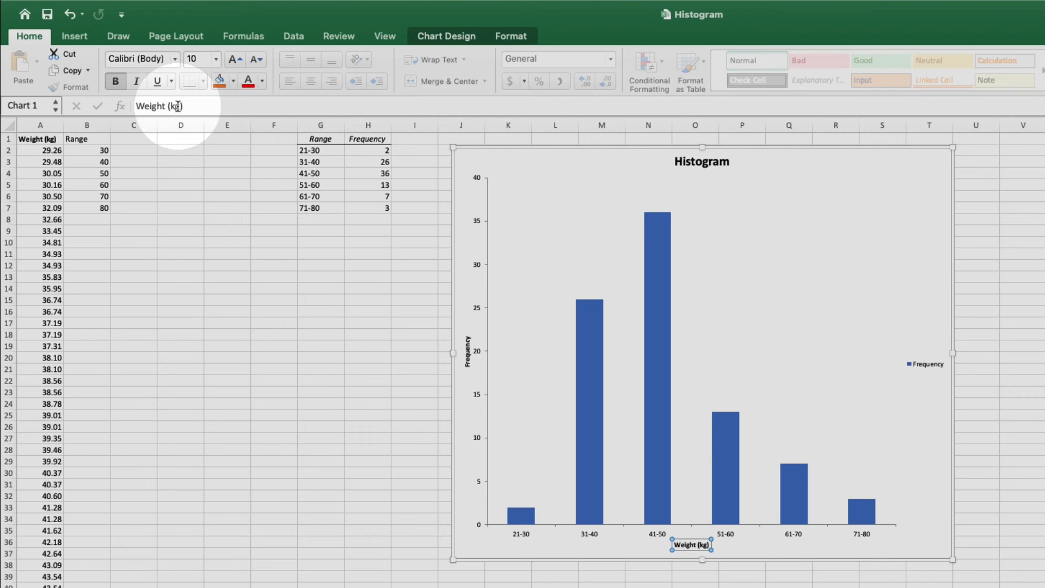
double_click(692, 544)
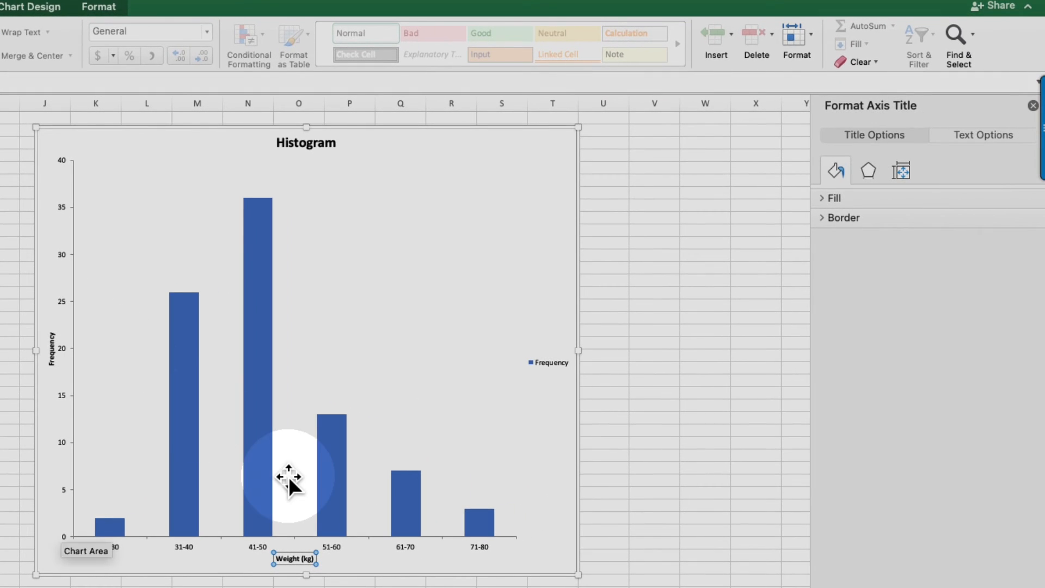
Set the bar series Gap Width to 0% so the bars touch
left_click(327, 488)
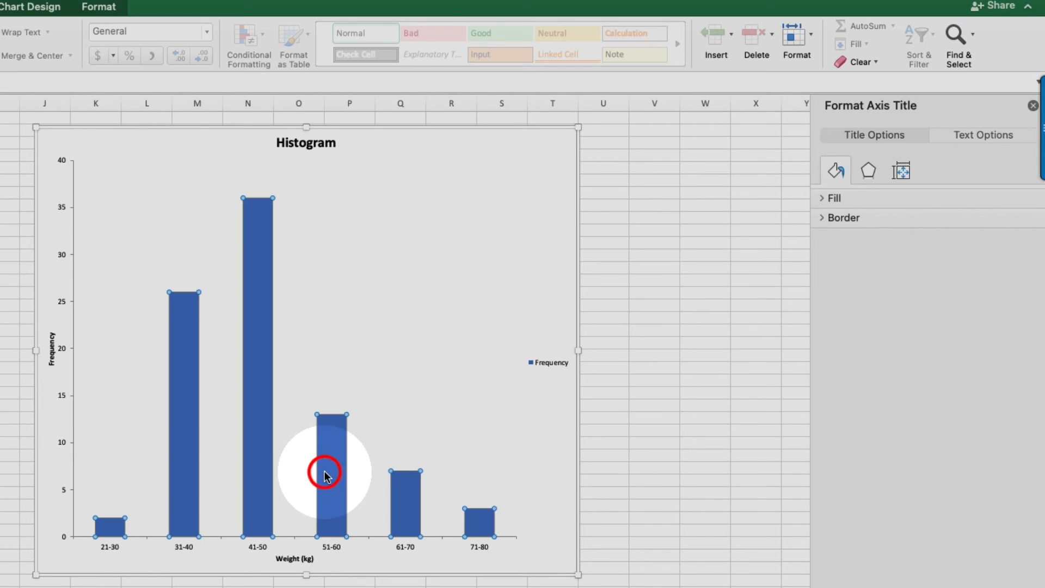
left_click(330, 474)
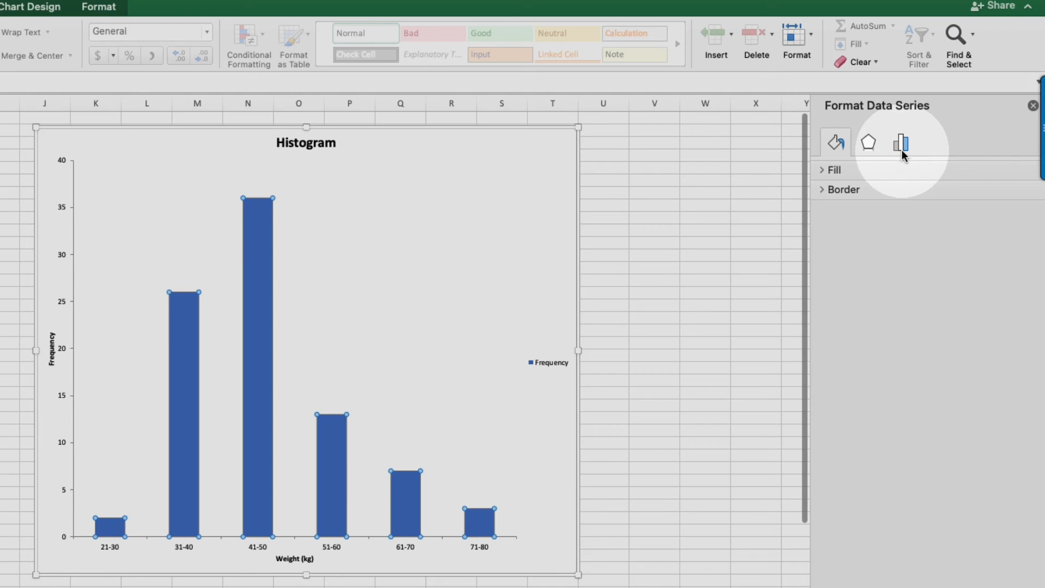
left_click(901, 142)
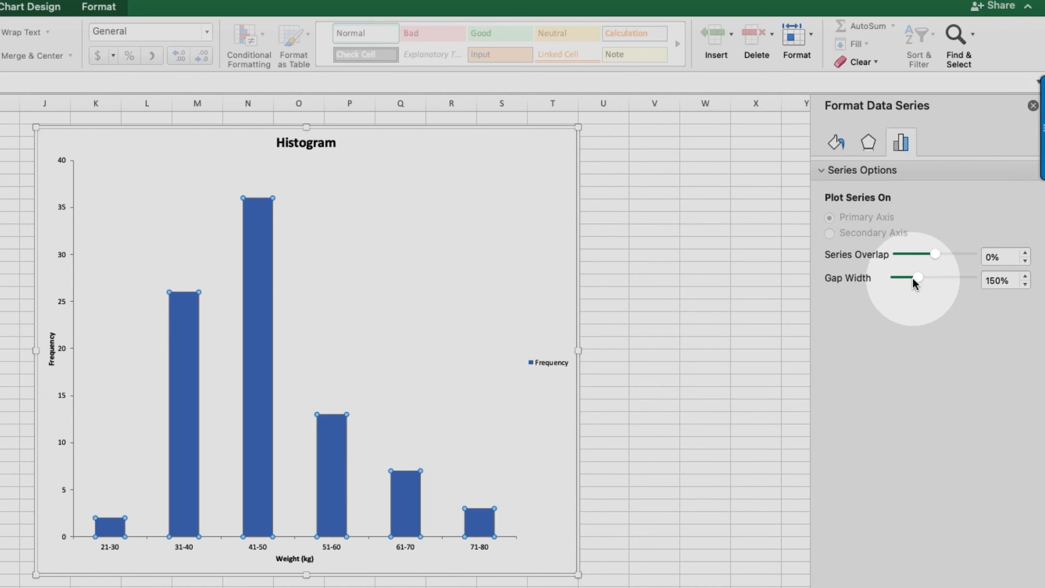
left_click_drag(920, 276, 893, 276)
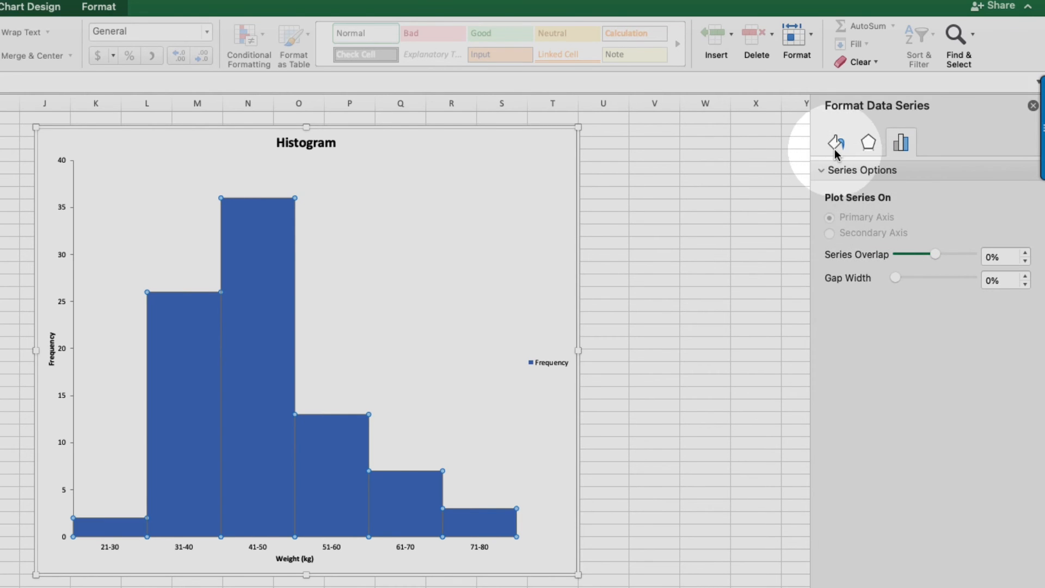
Give the bars a solid black border 2 pt wide
left_click(835, 143)
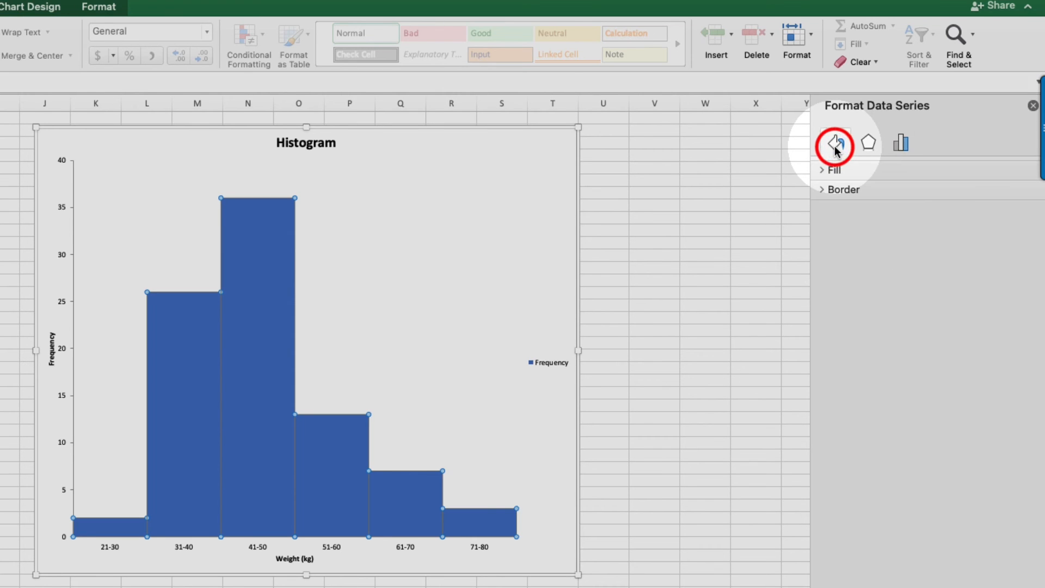
mouse_move(825, 188)
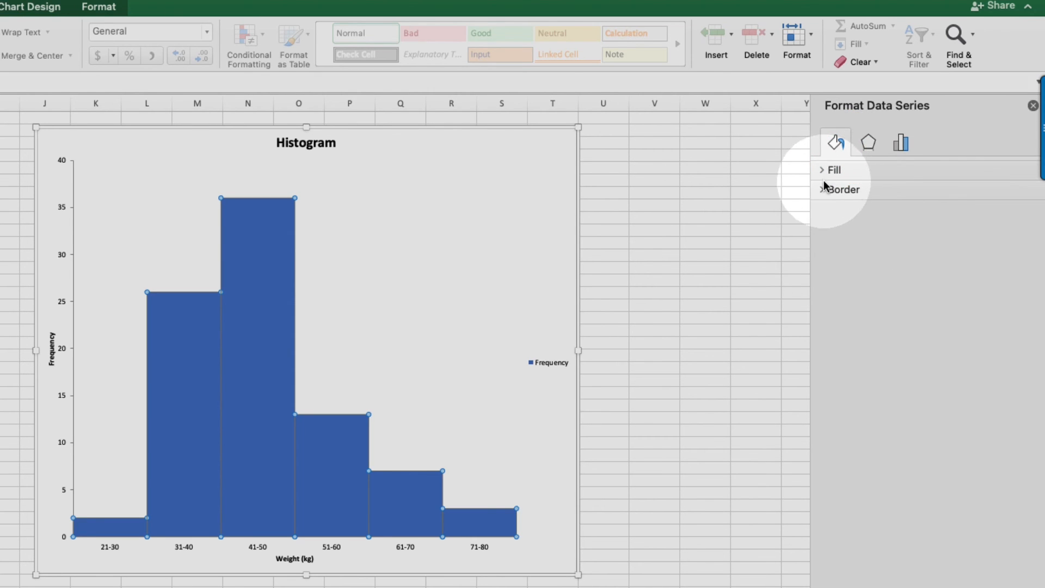
left_click(839, 190)
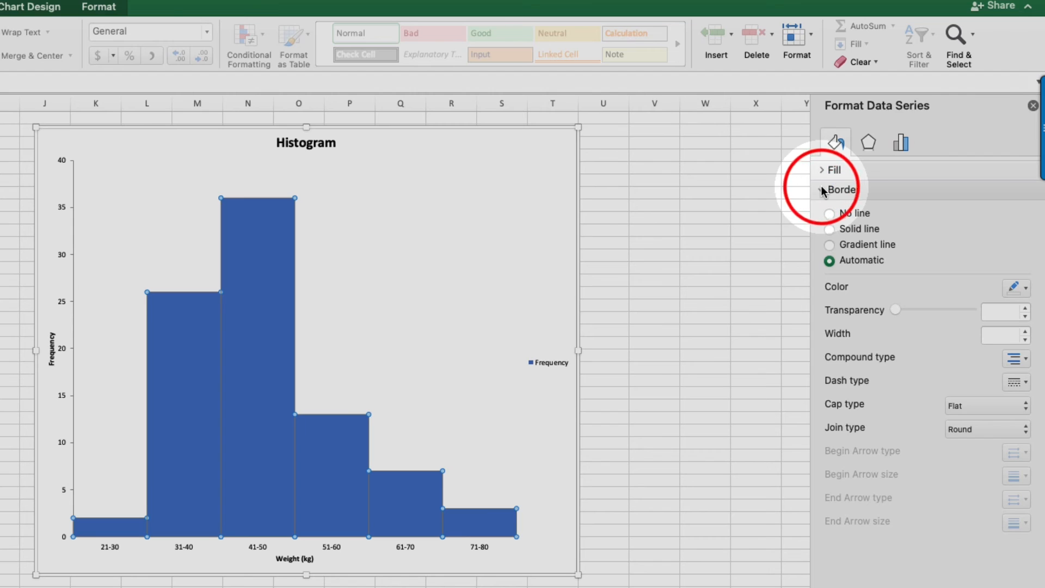
left_click(829, 229)
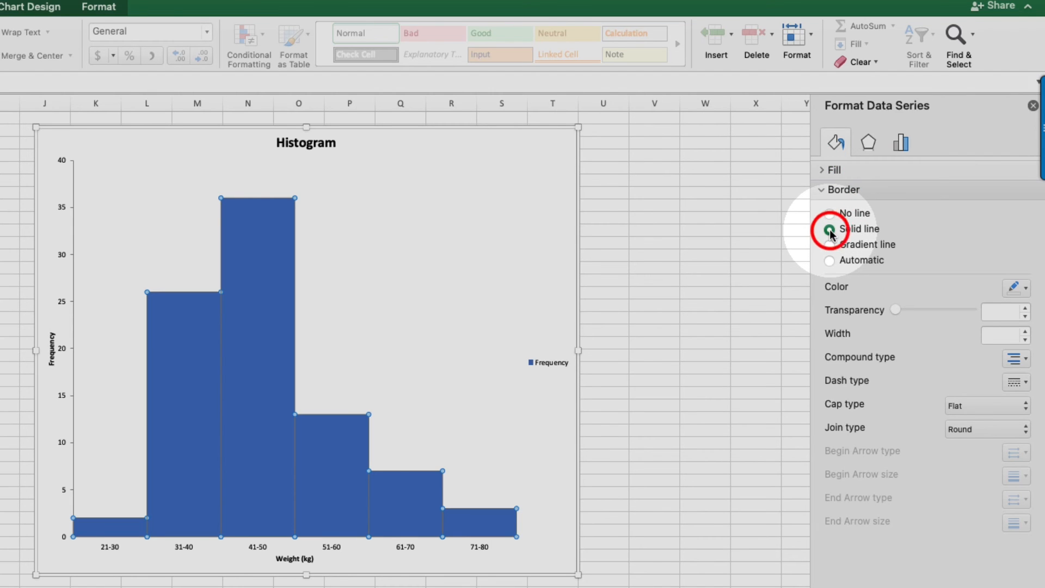
left_click(830, 229)
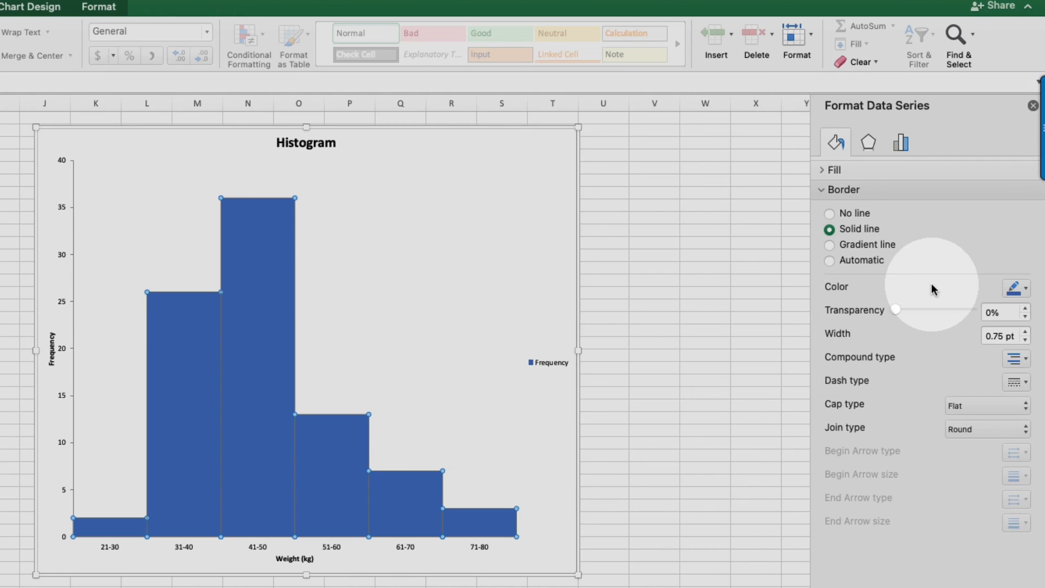
left_click(1022, 288)
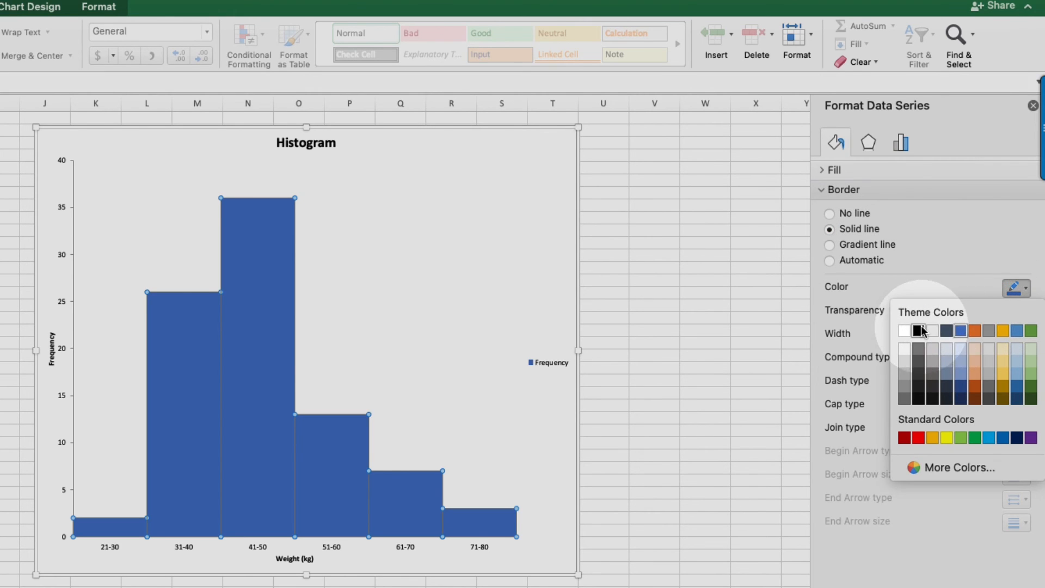
left_click(920, 331)
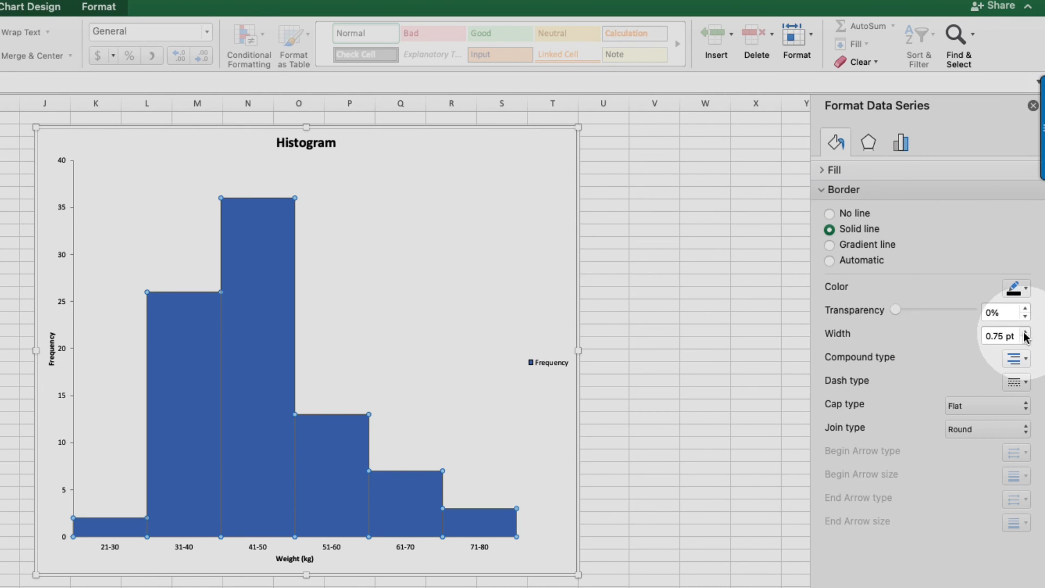
left_click(1025, 331)
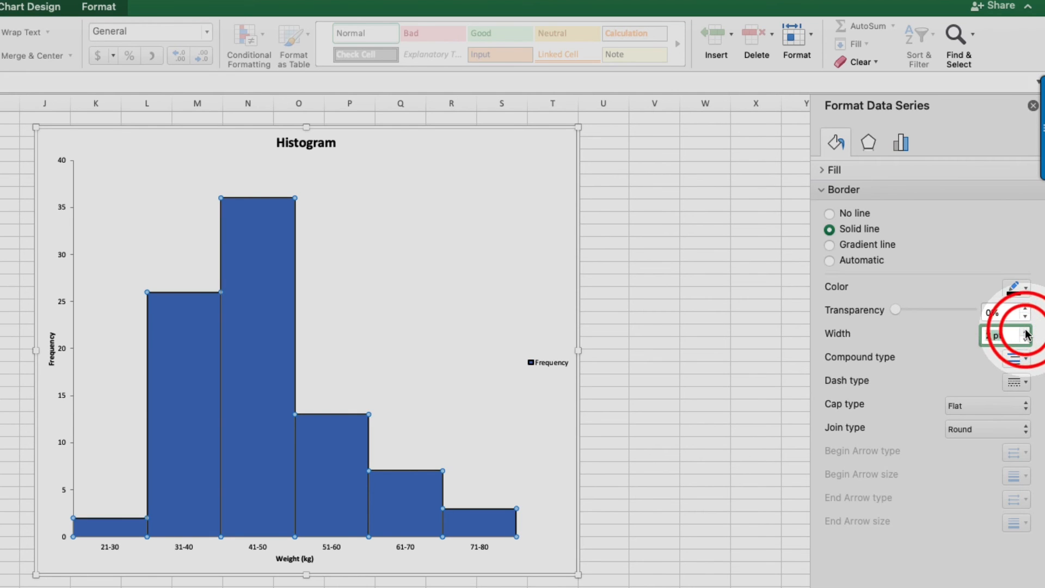
left_click(1026, 328)
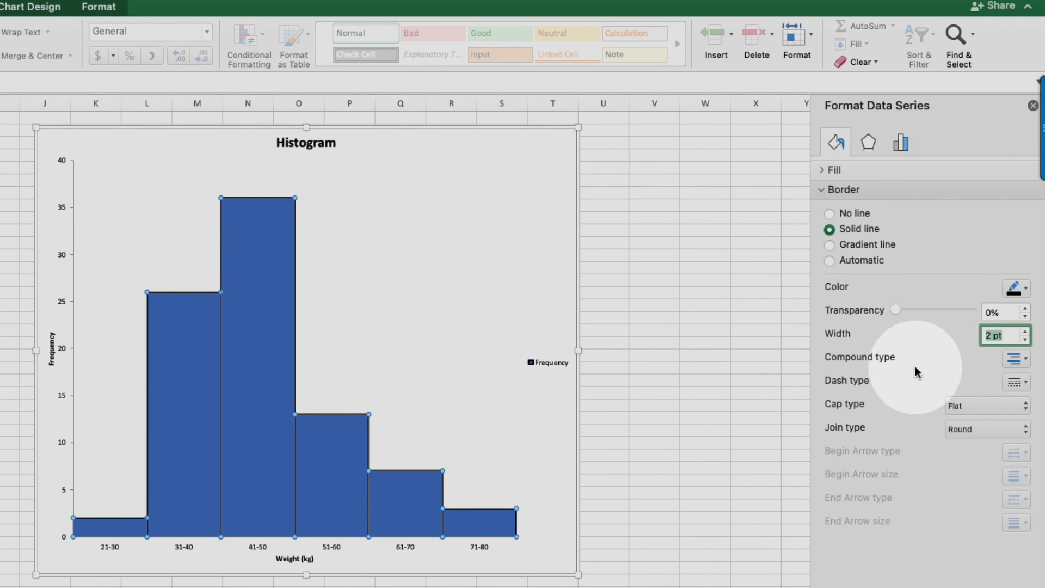
mouse_move(651, 408)
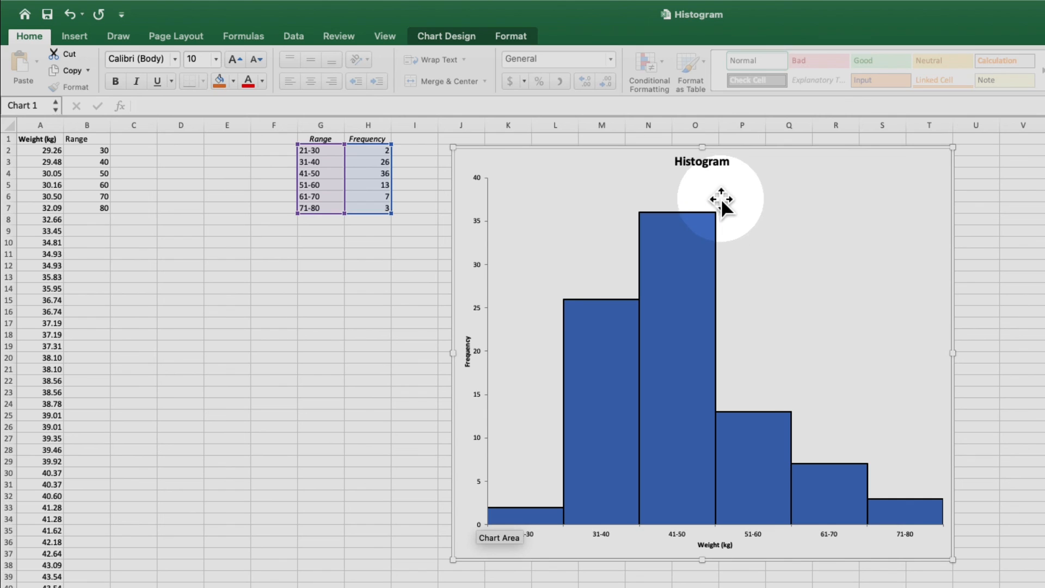
Replace the chart title Histogram with Frequency vs. Weight
left_click(701, 161)
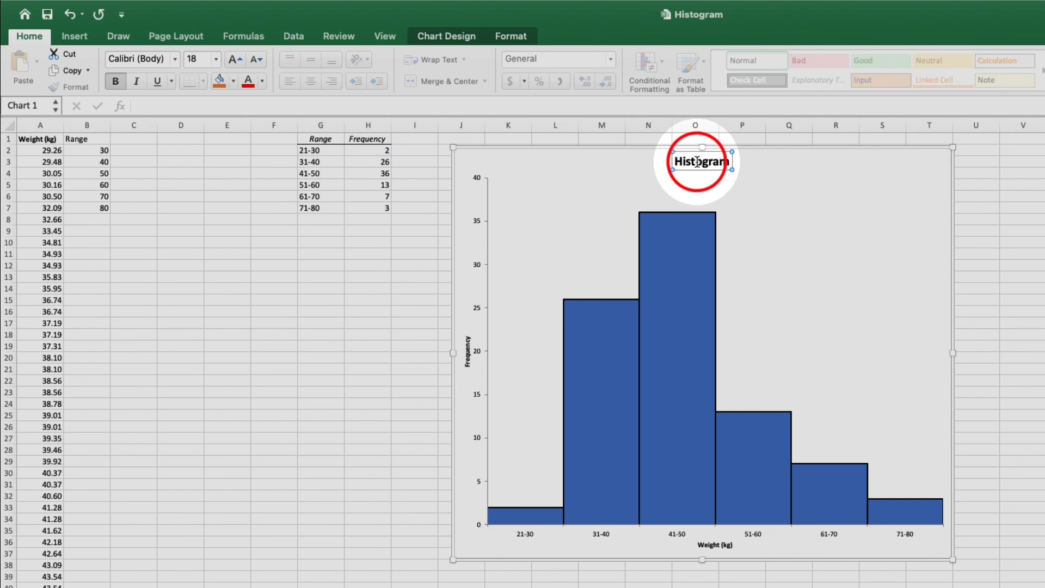
left_click(701, 161)
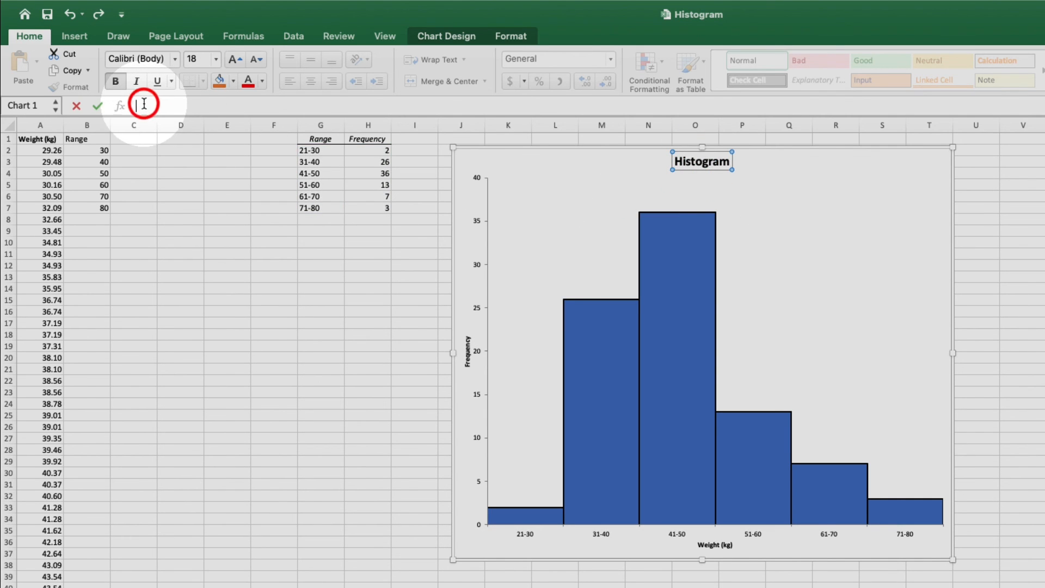
type("F")
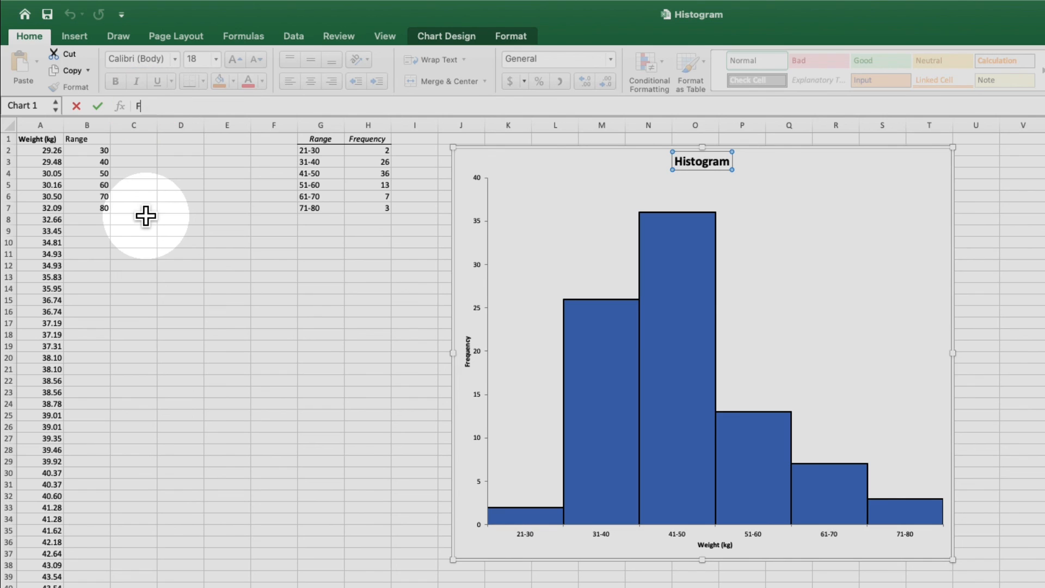
type("requency vs. W")
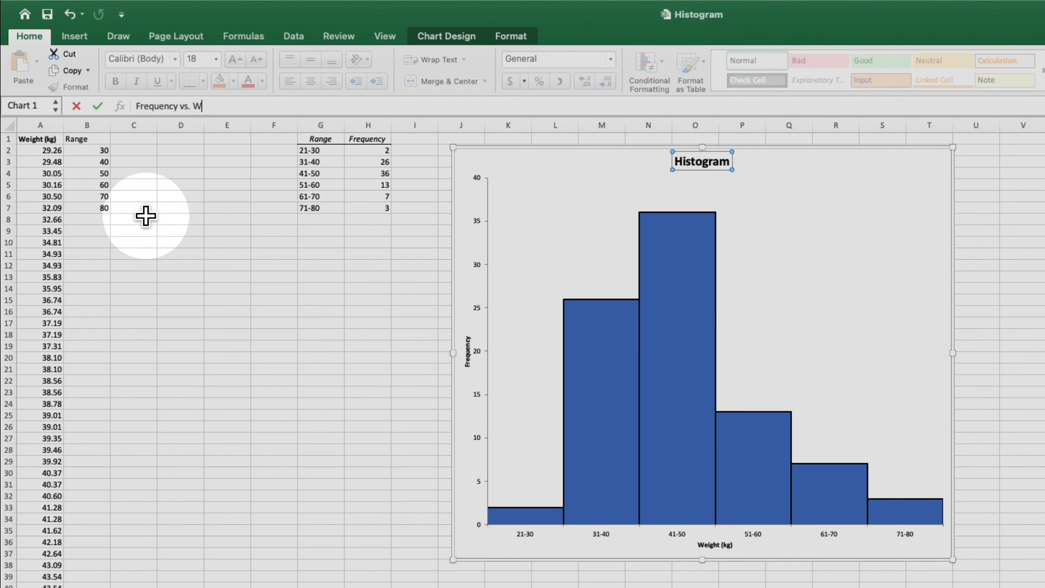
type("eight")
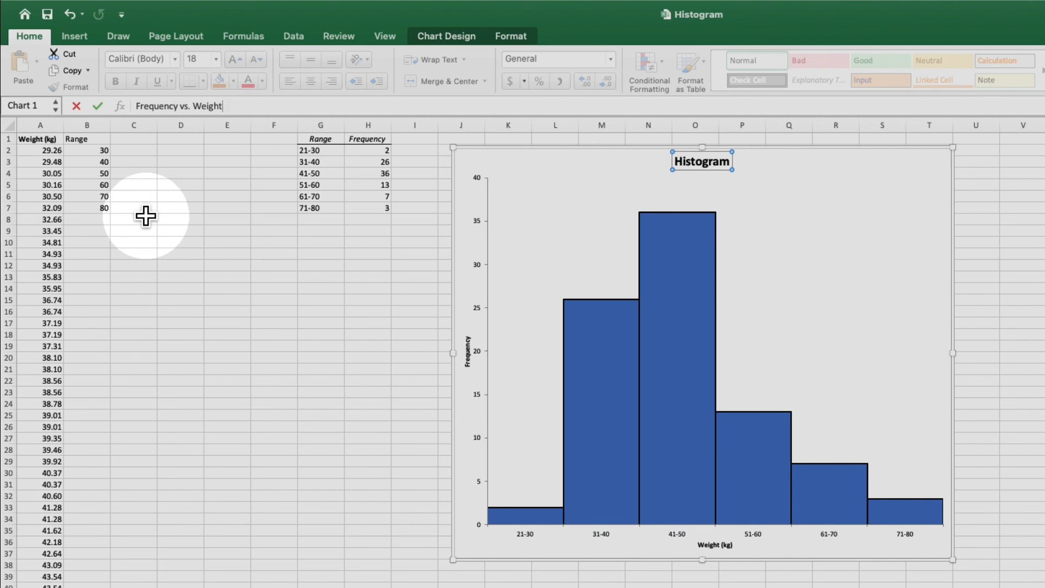